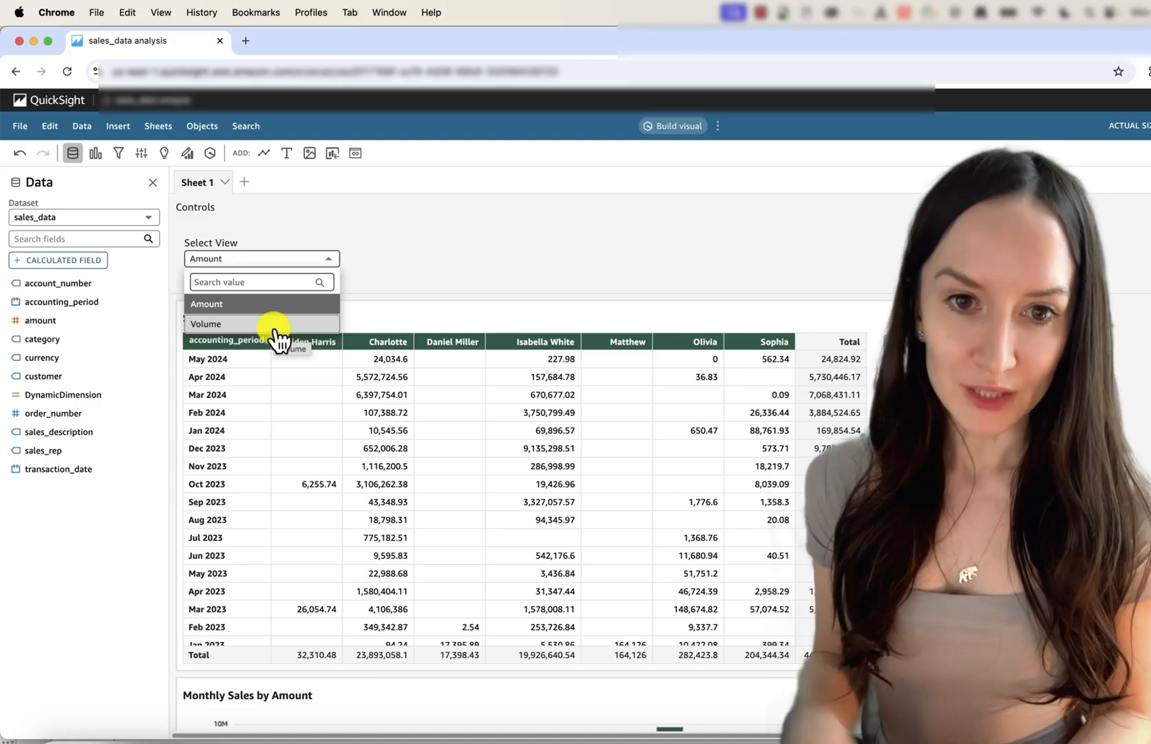
Switch Select View to Volume and back to Amount to preview the dynamic titles.
left_click(213, 324)
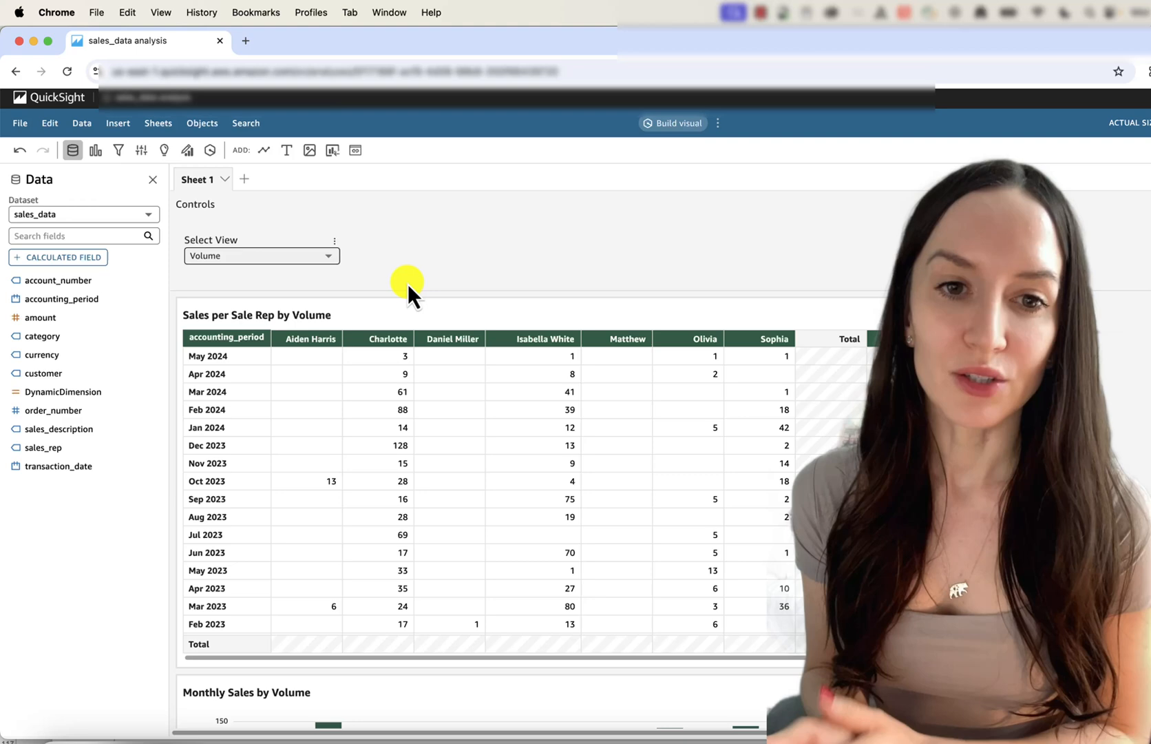
scroll("down", 3)
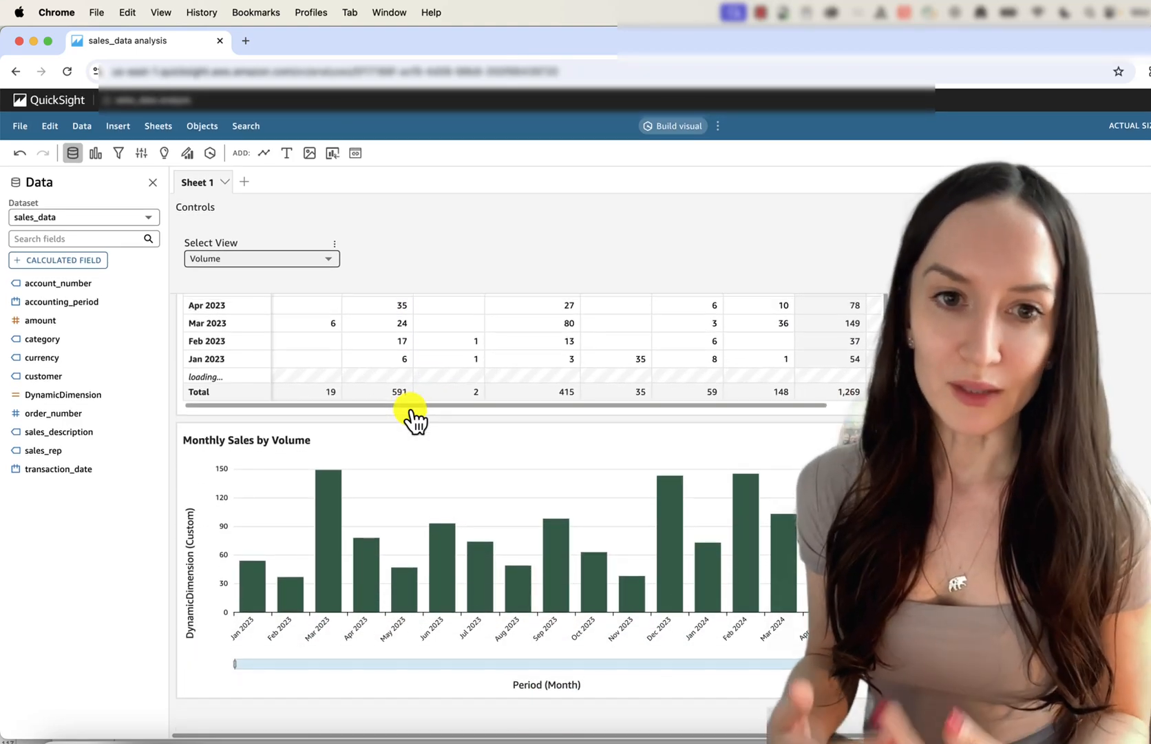
left_click(261, 259)
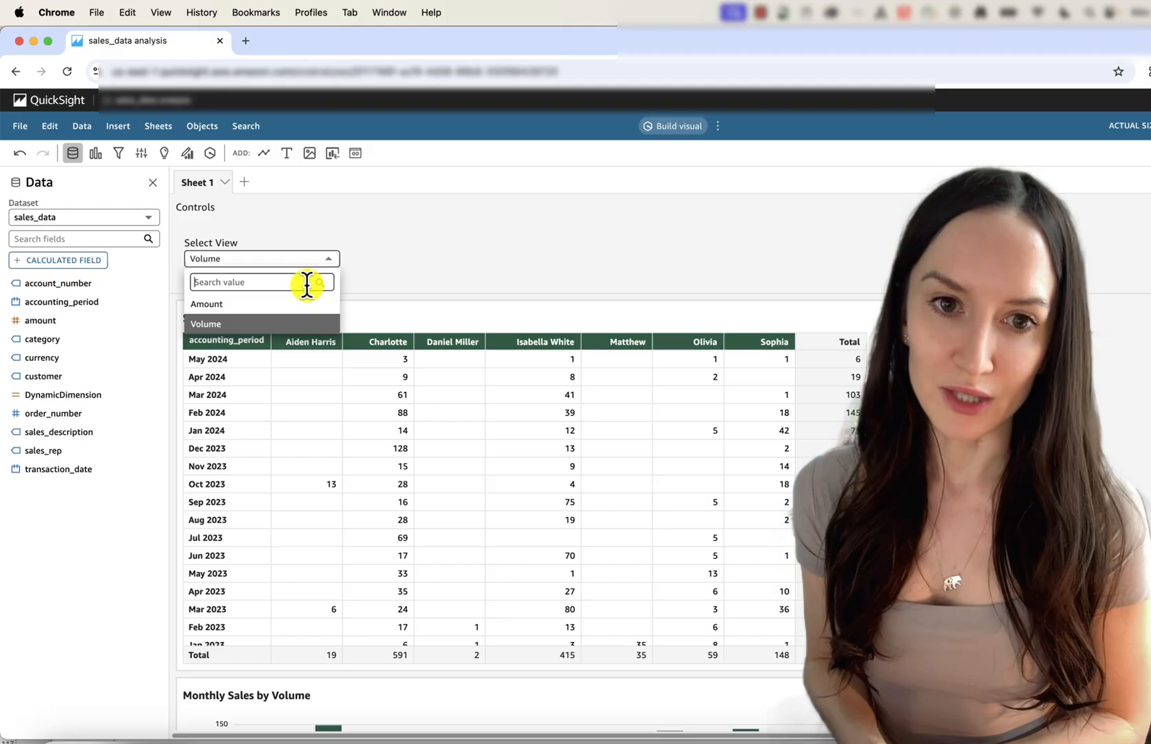
left_click(206, 303)
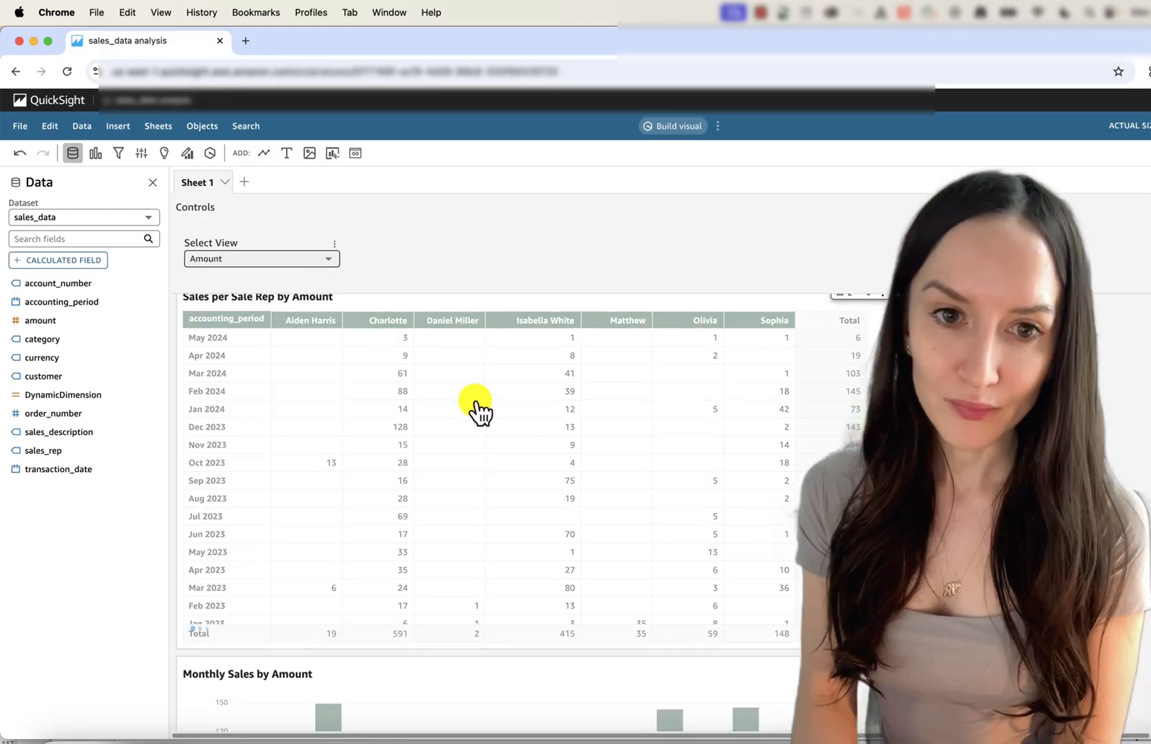
scroll("down", 3)
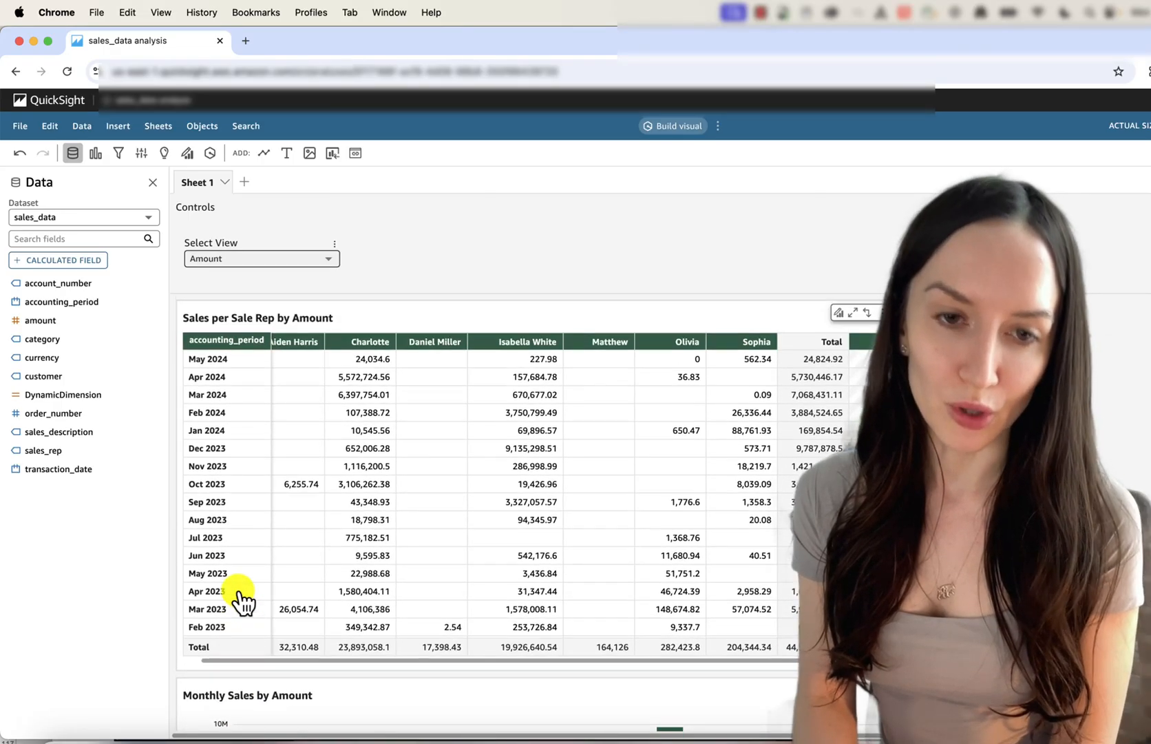
left_click(260, 258)
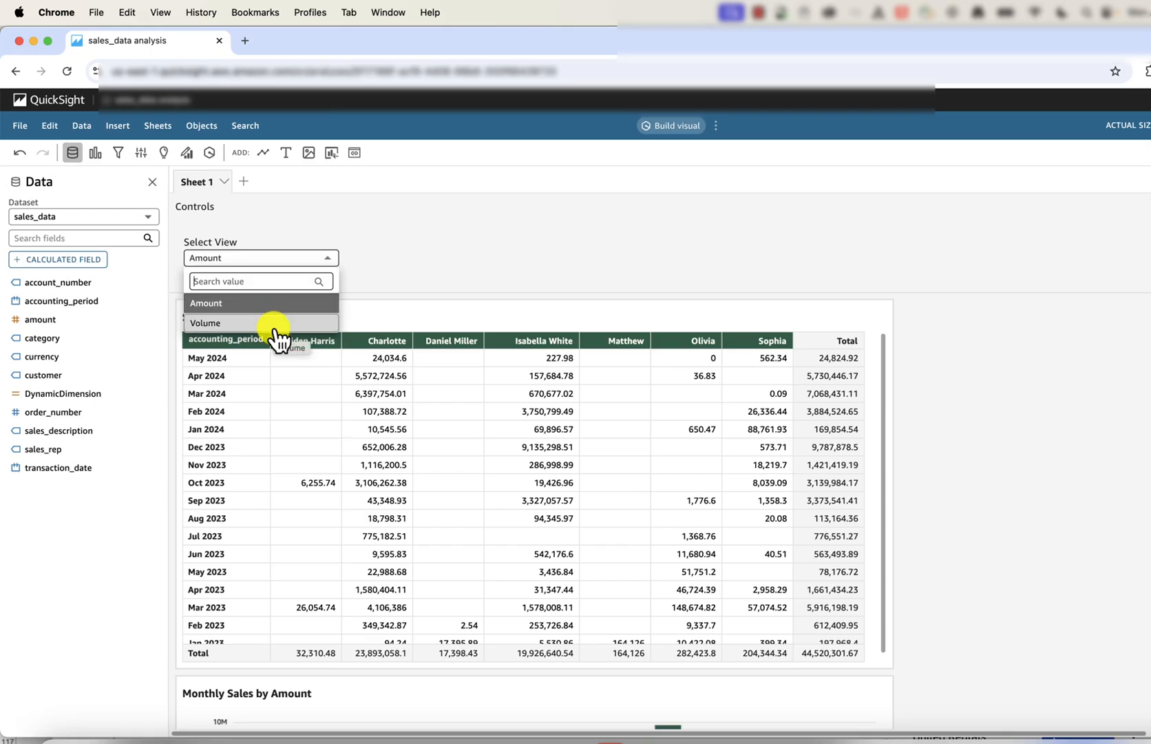
Toggle Volume and Amount again, then return to the original analysis in edit mode.
left_click(206, 322)
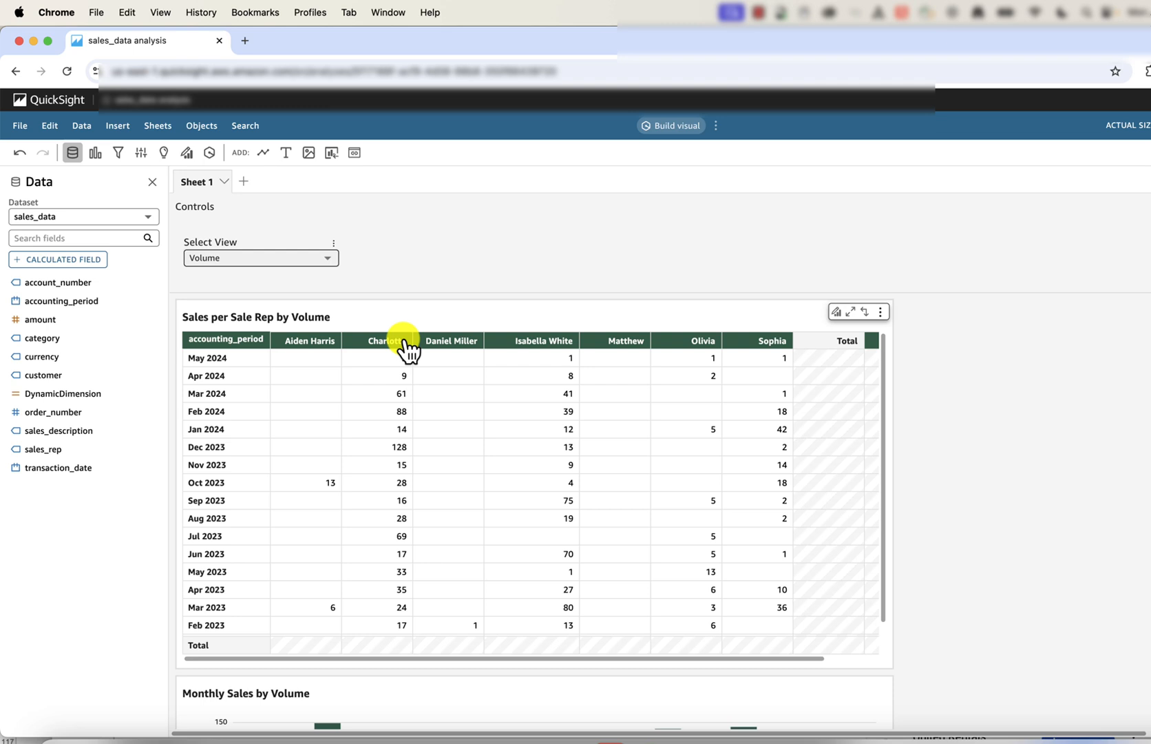
left_click(259, 258)
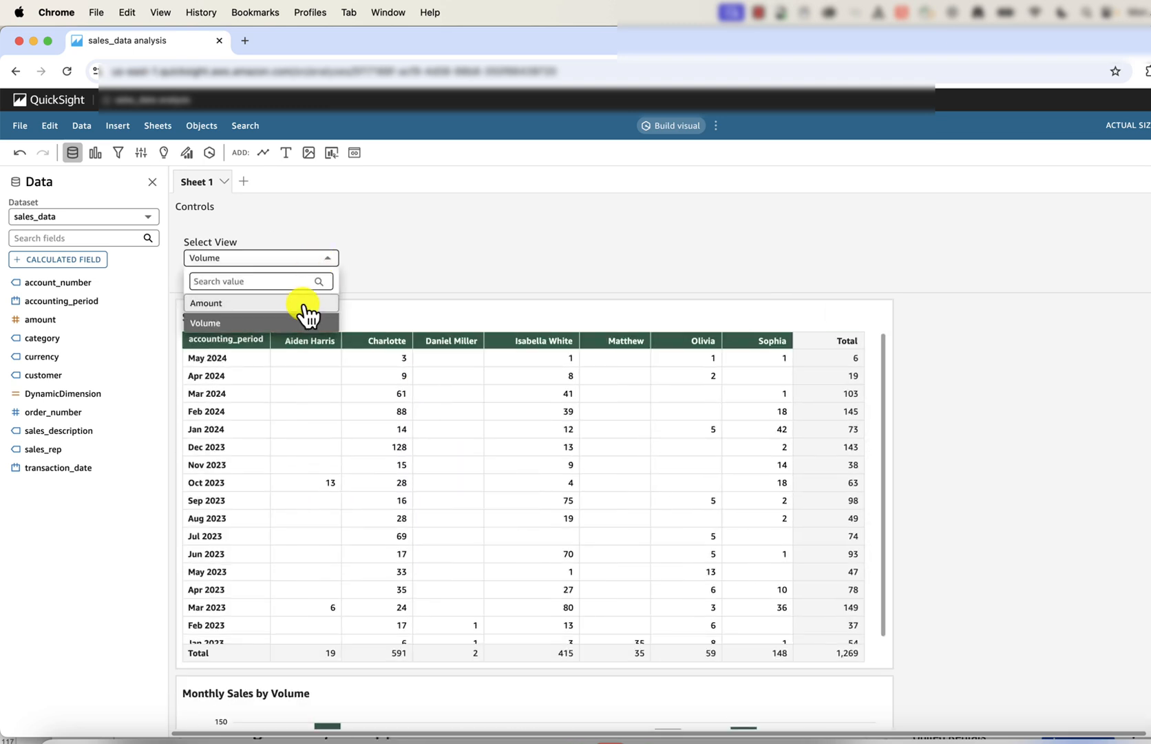
left_click(207, 302)
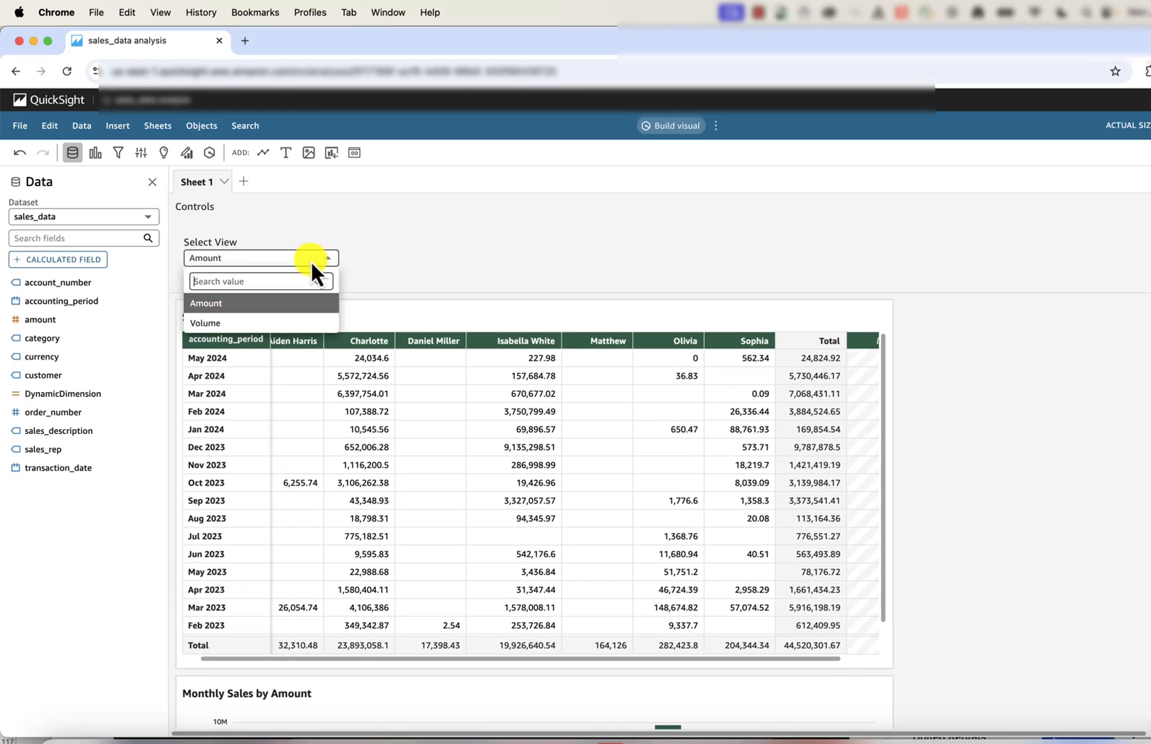
left_click(206, 323)
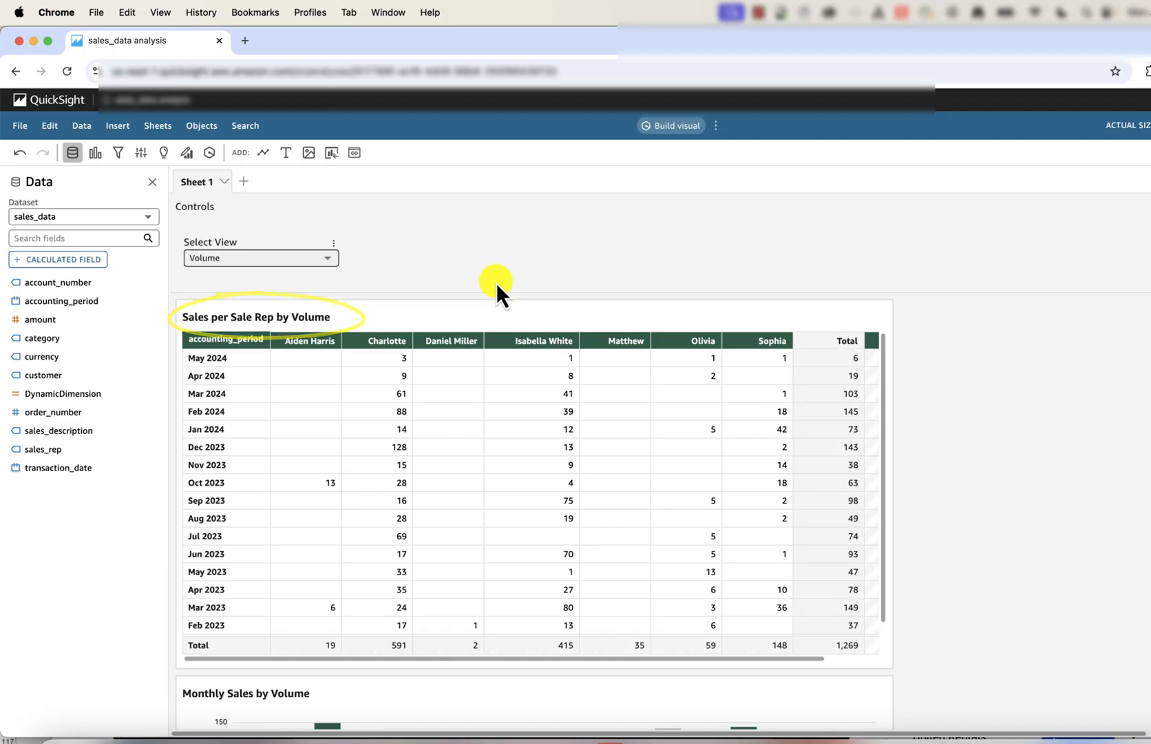
left_click(260, 257)
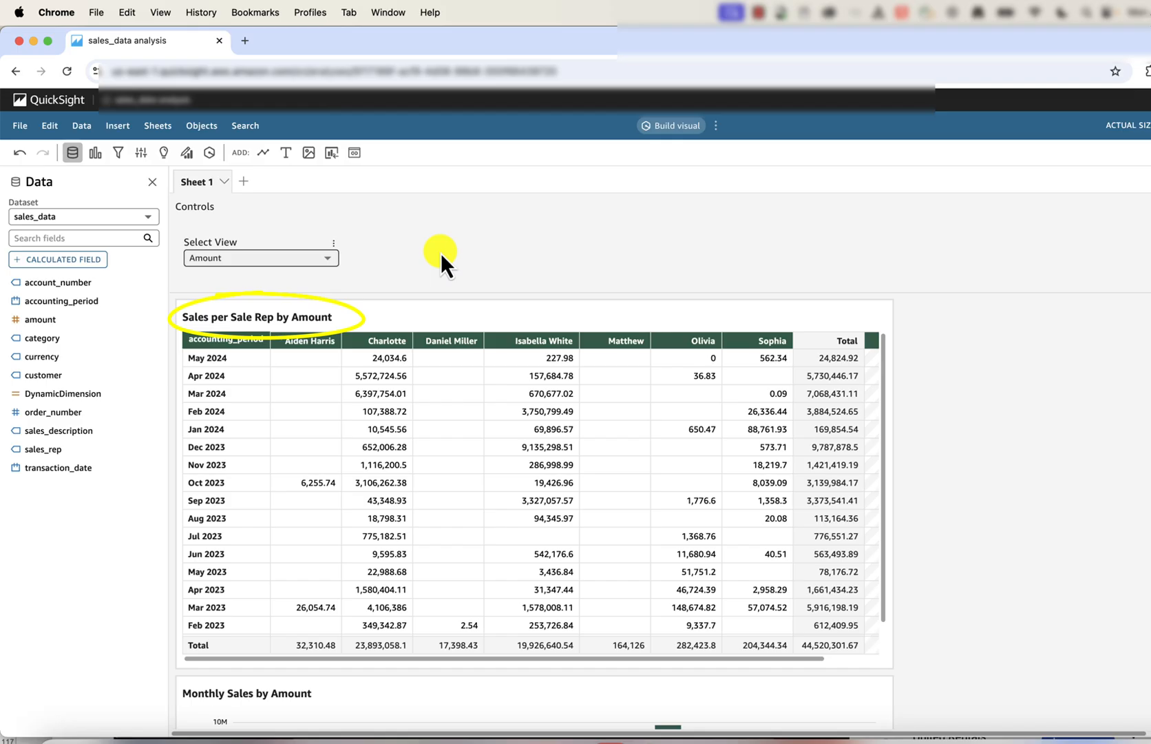
left_click(96, 153)
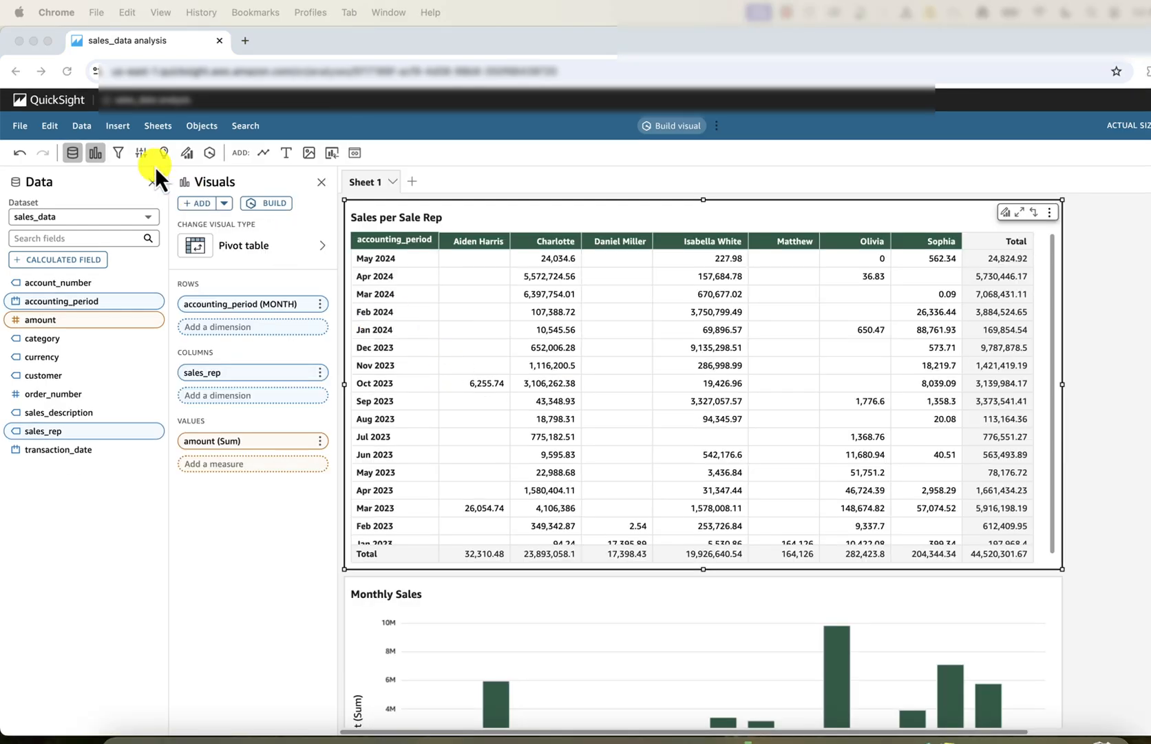
Create a String, single-value parameter 'Dimension' with static default 'Amount'.
left_click(140, 153)
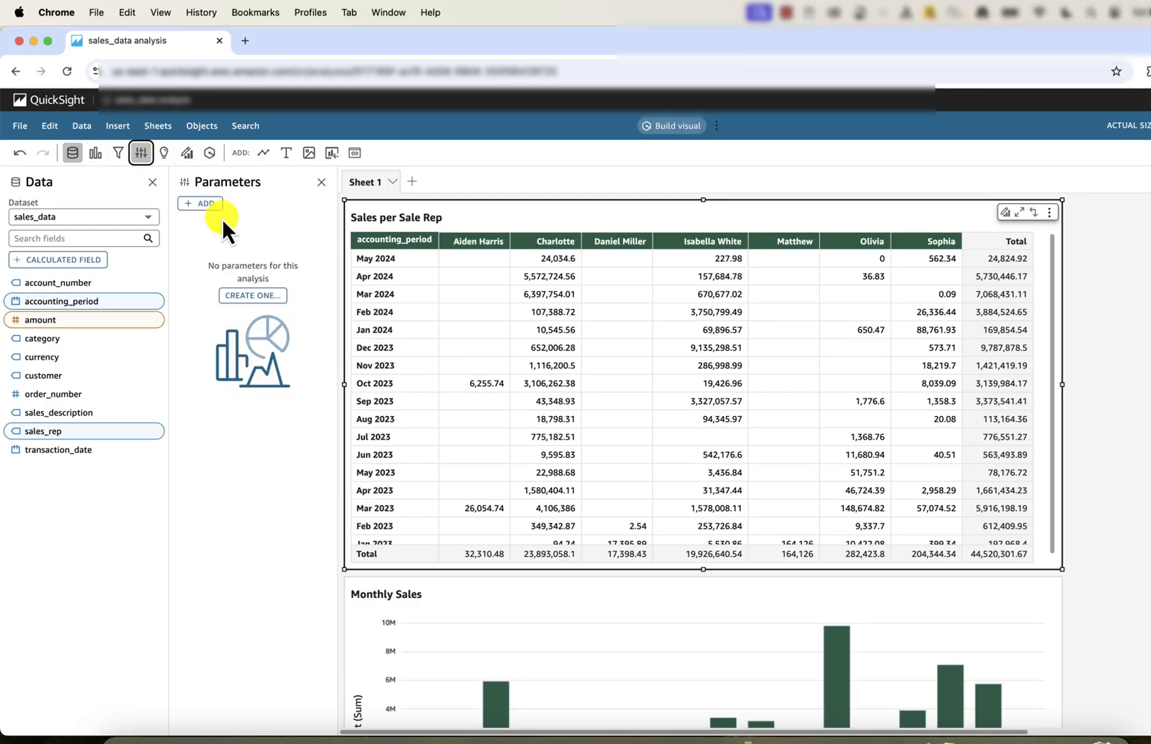
left_click(252, 295)
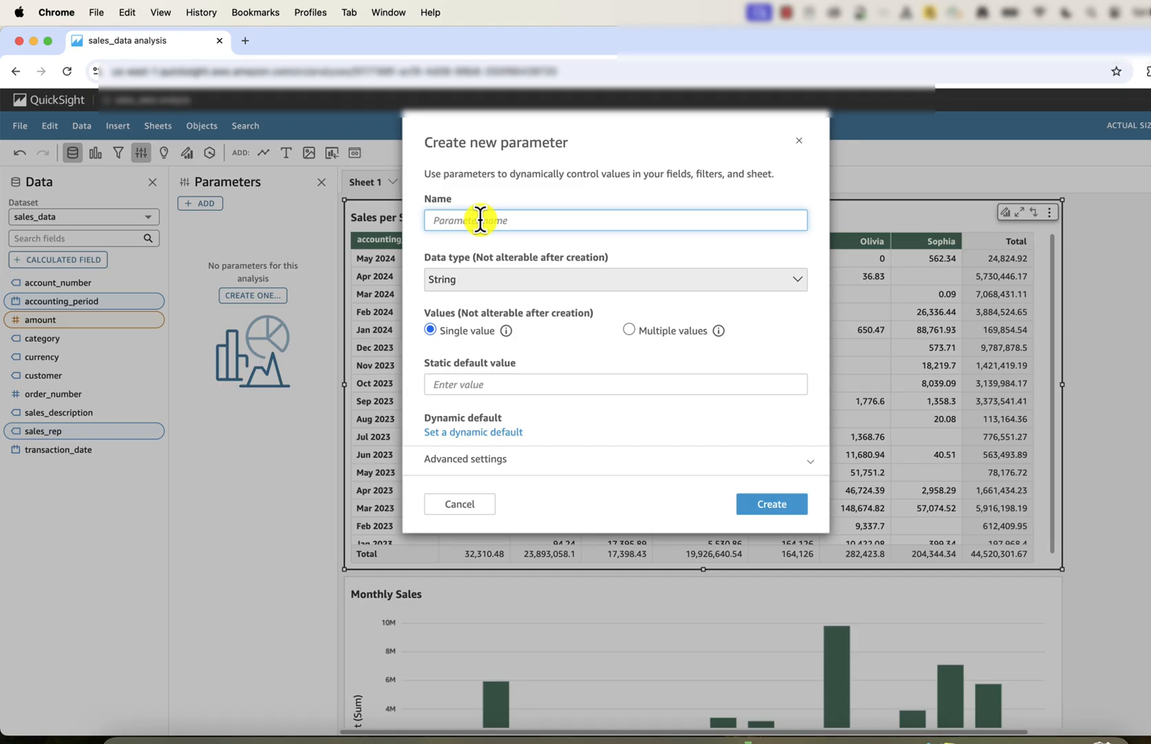
type("Dimension")
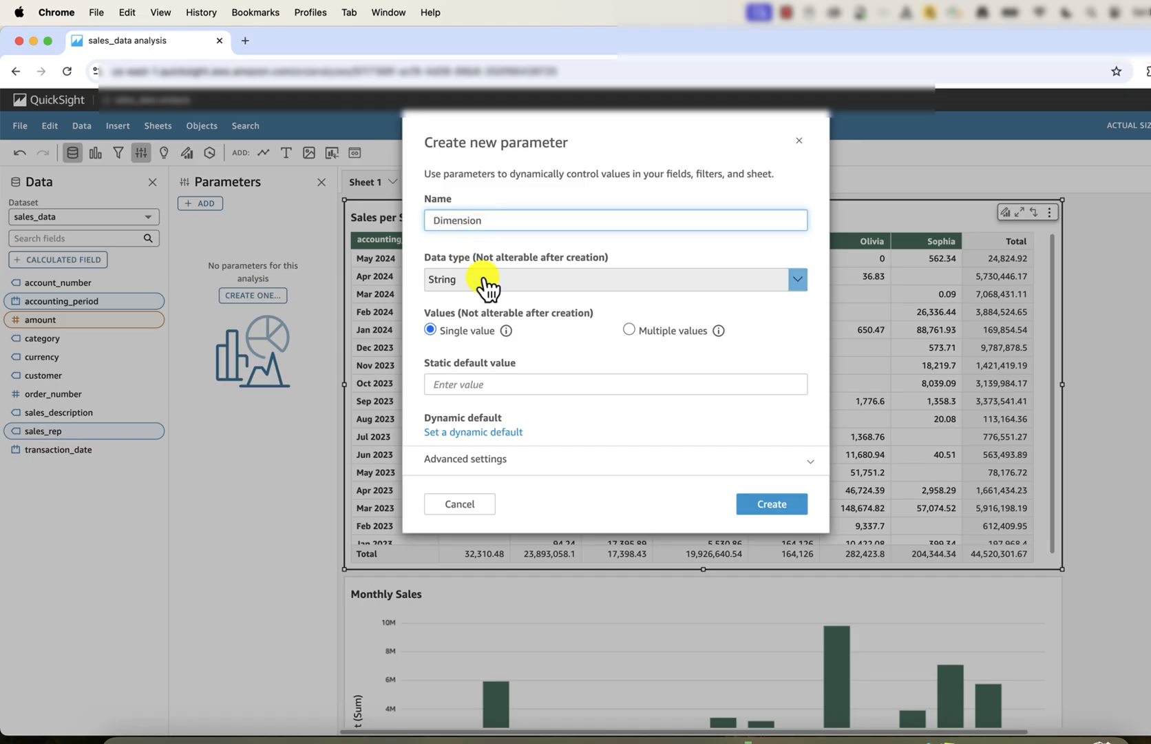
mouse_move(490, 365)
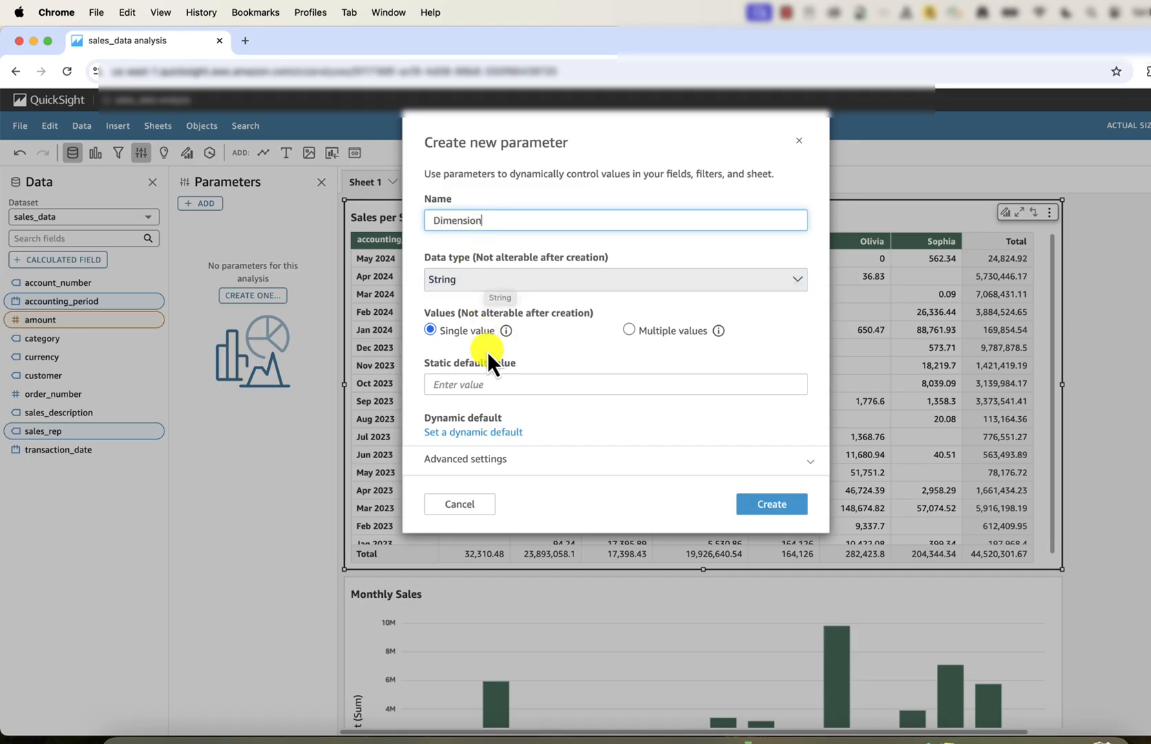
left_click(616, 384)
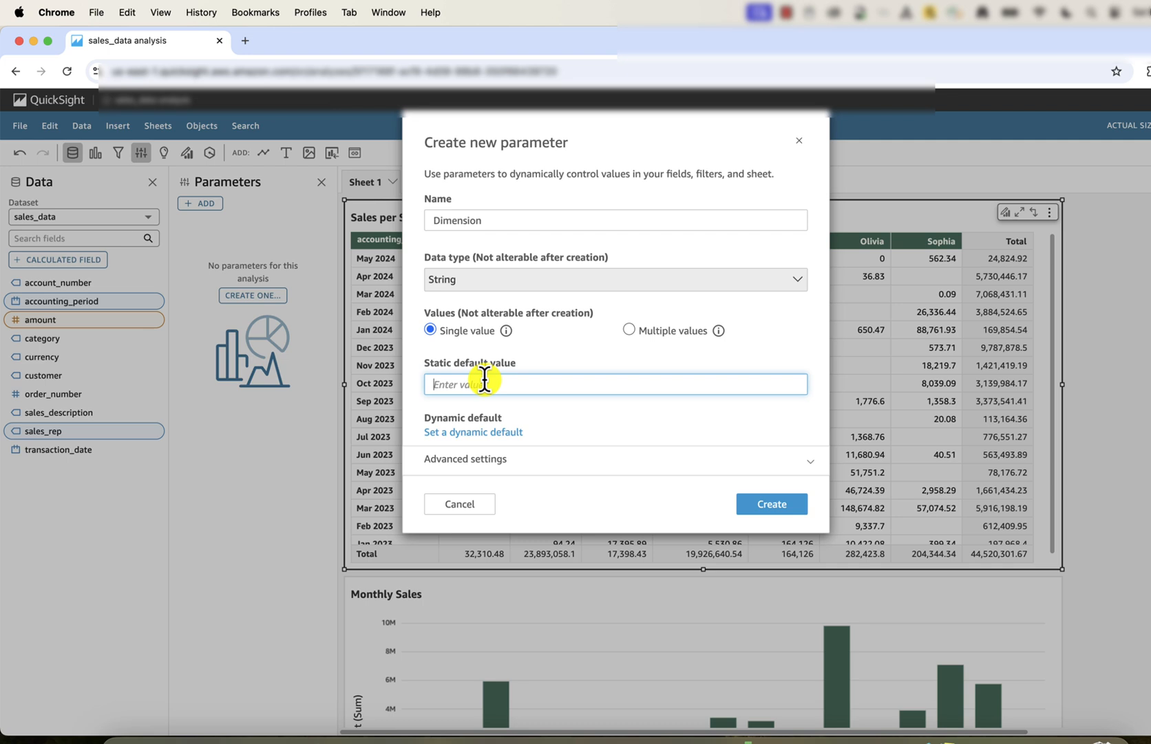
type("Amount")
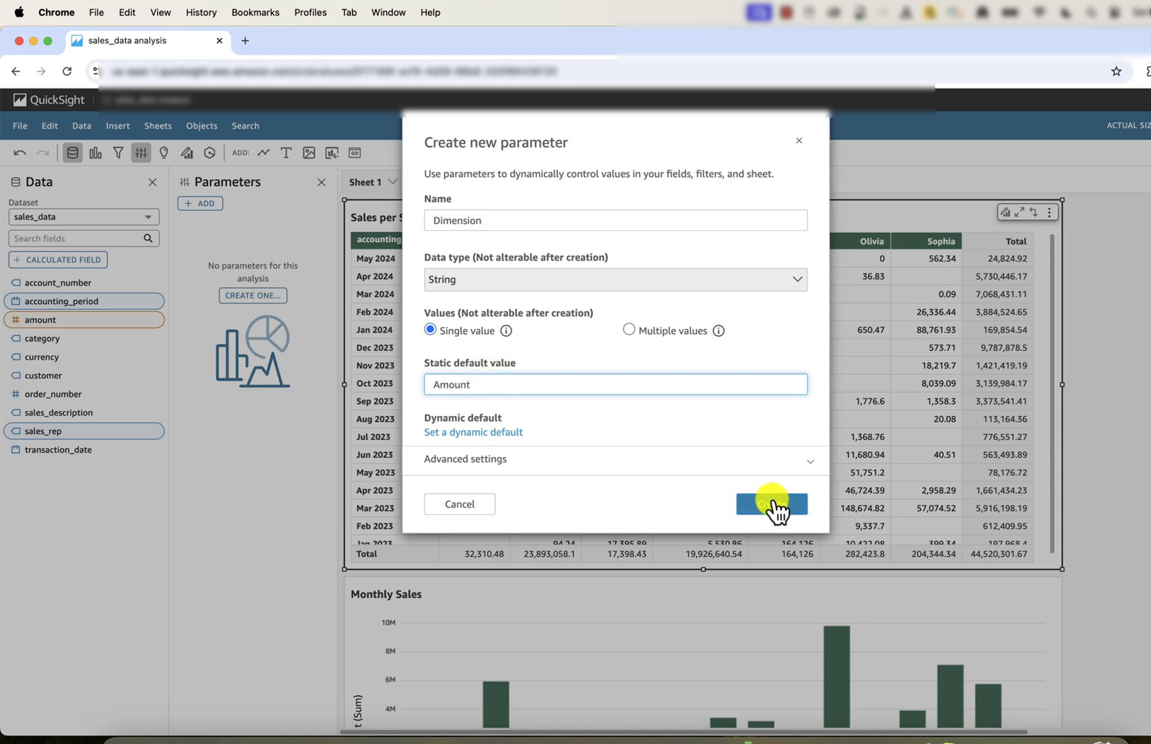
left_click(772, 504)
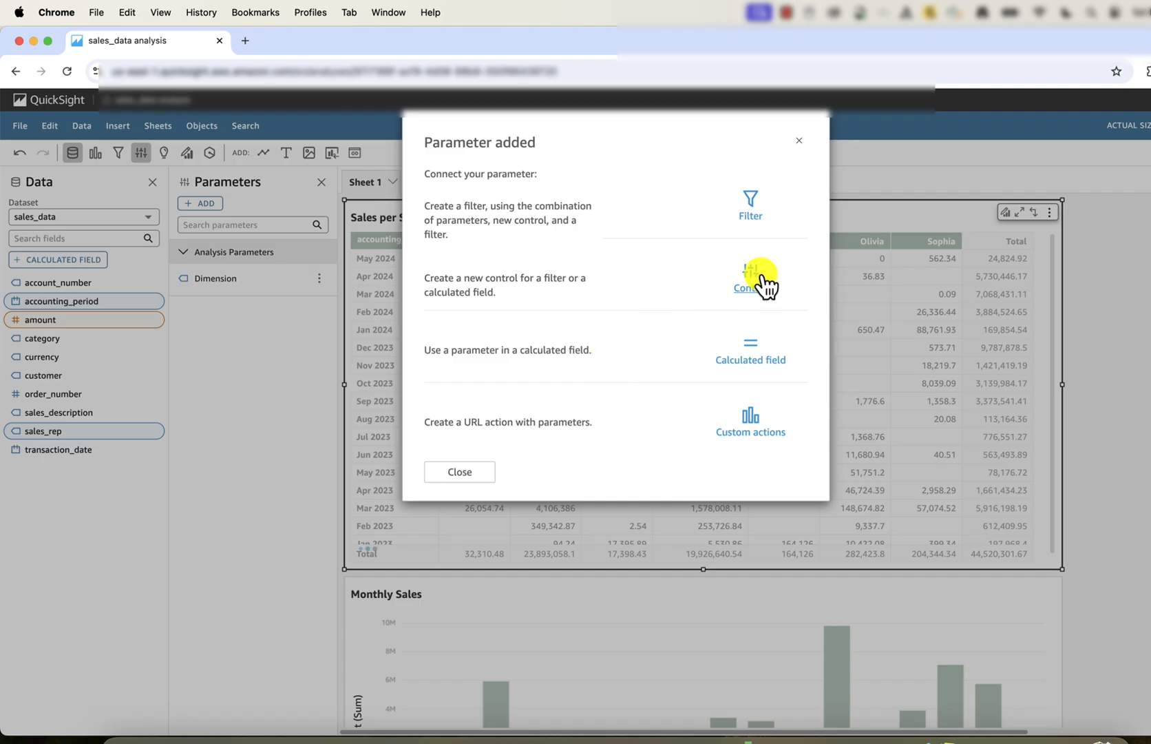
Add a 'Select View' dropdown with values Amount and Volume, then test it with Amount selected.
left_click(751, 279)
type("Select View")
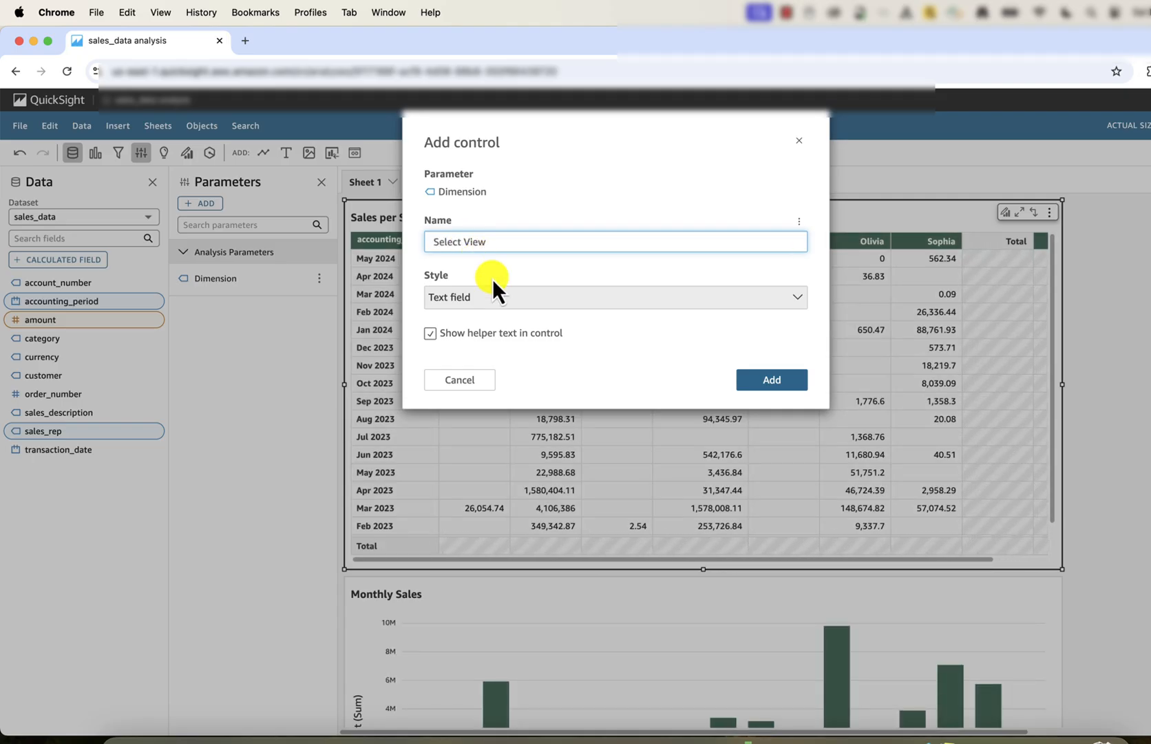
left_click(615, 297)
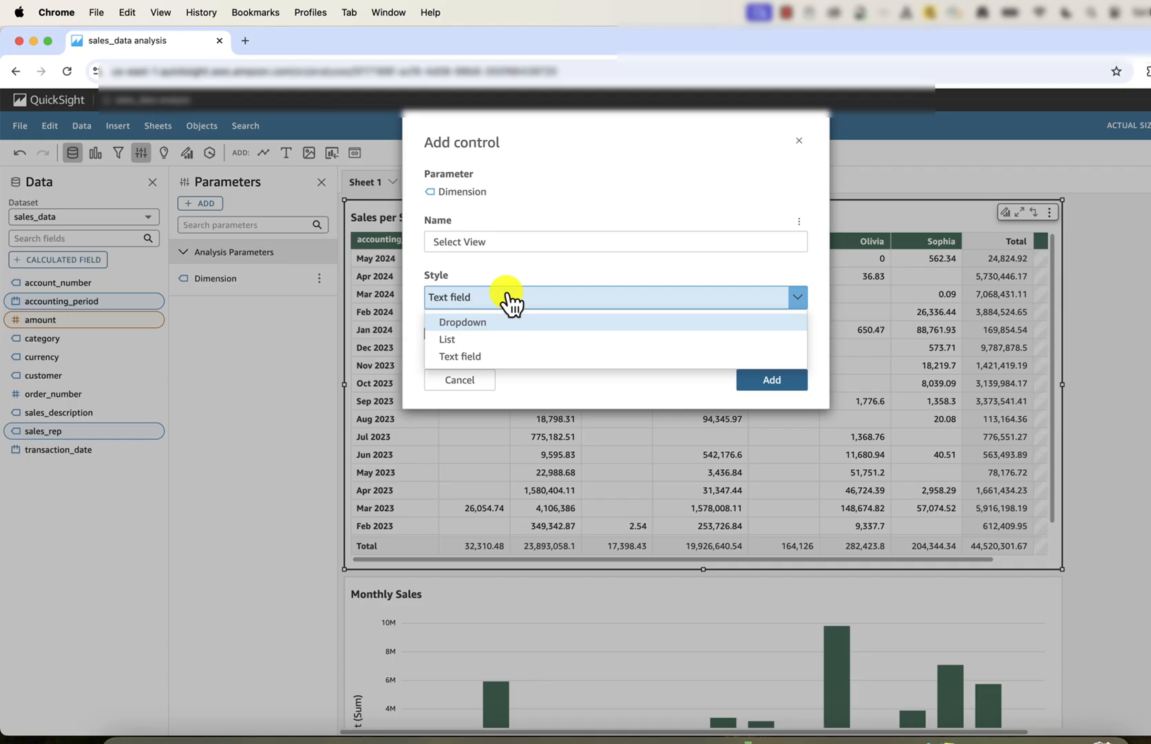
left_click(462, 322)
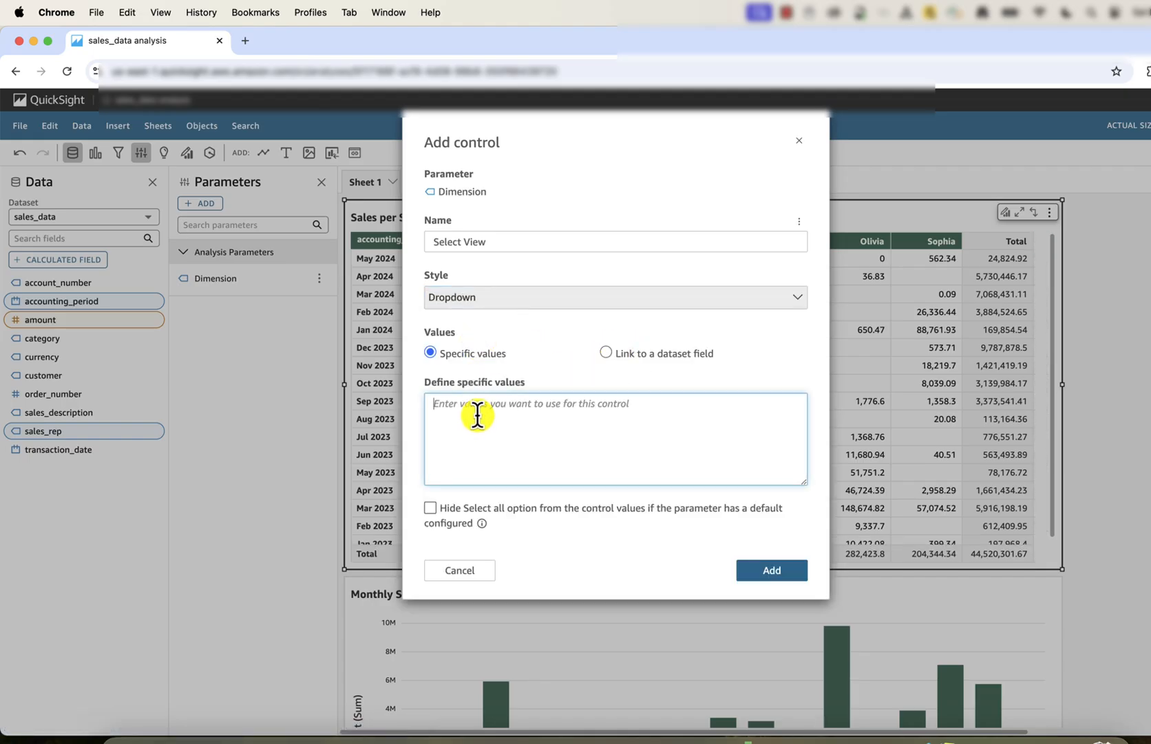
type("Amount")
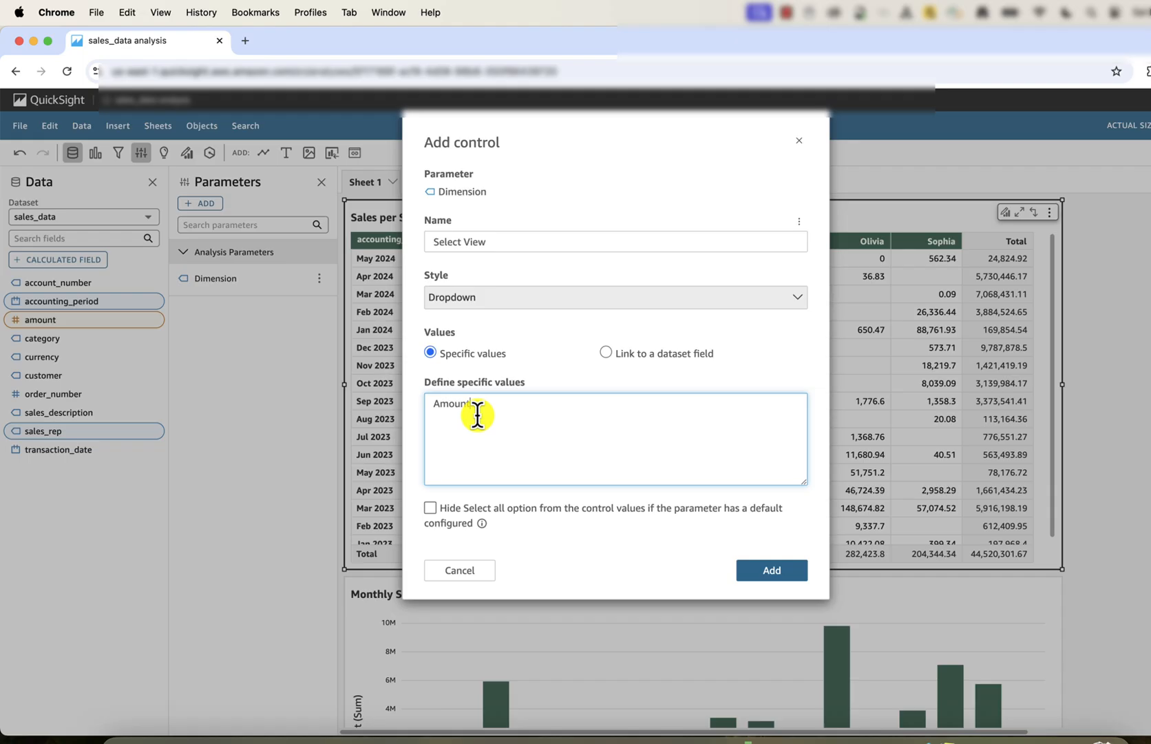
type("Volume")
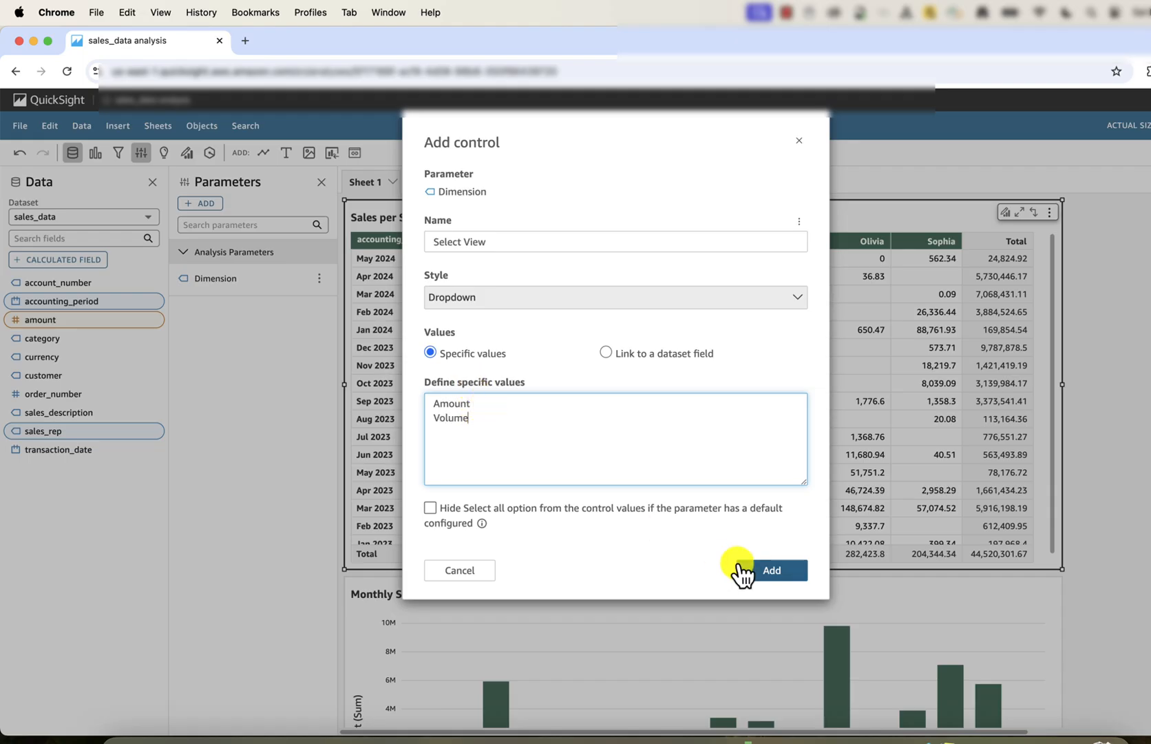
mouse_move(539, 523)
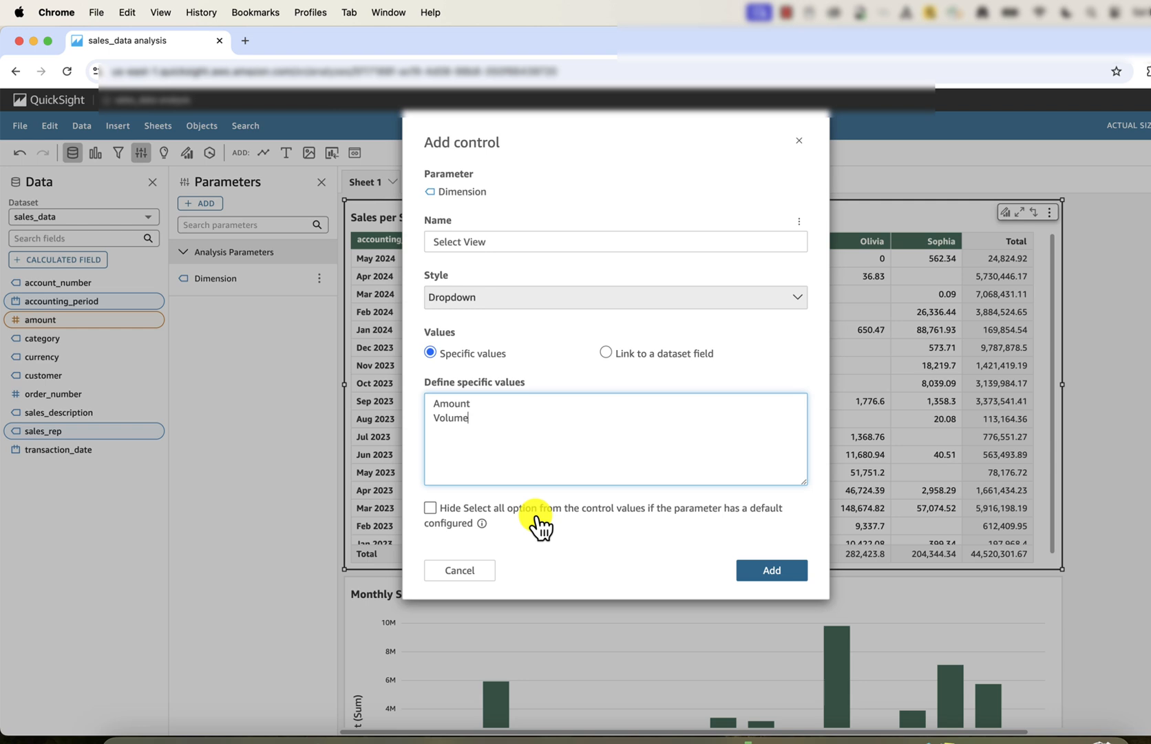
mouse_move(522, 520)
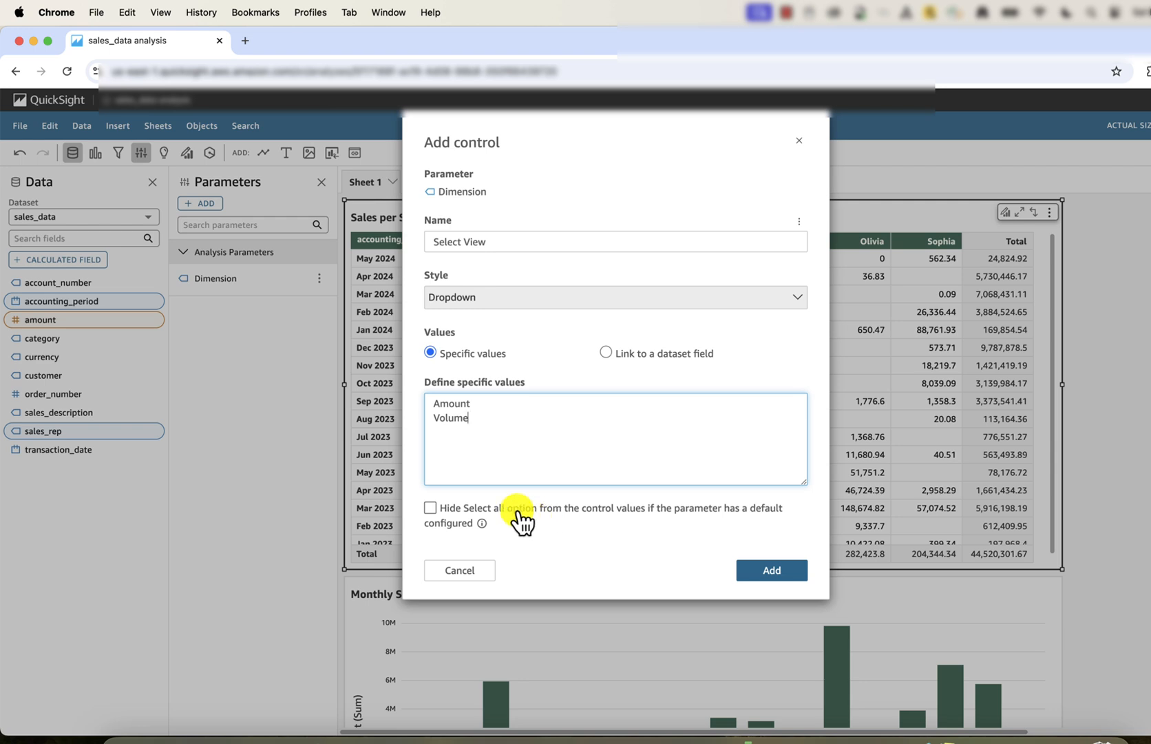
left_click(770, 570)
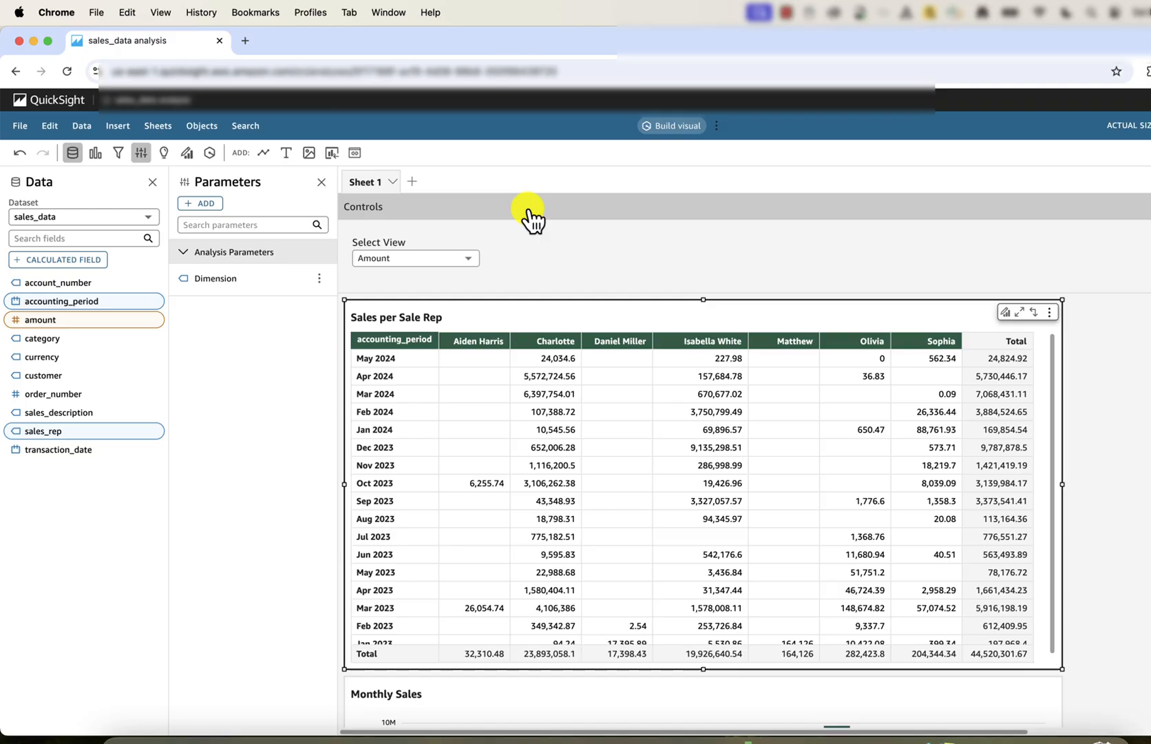
left_click(414, 258)
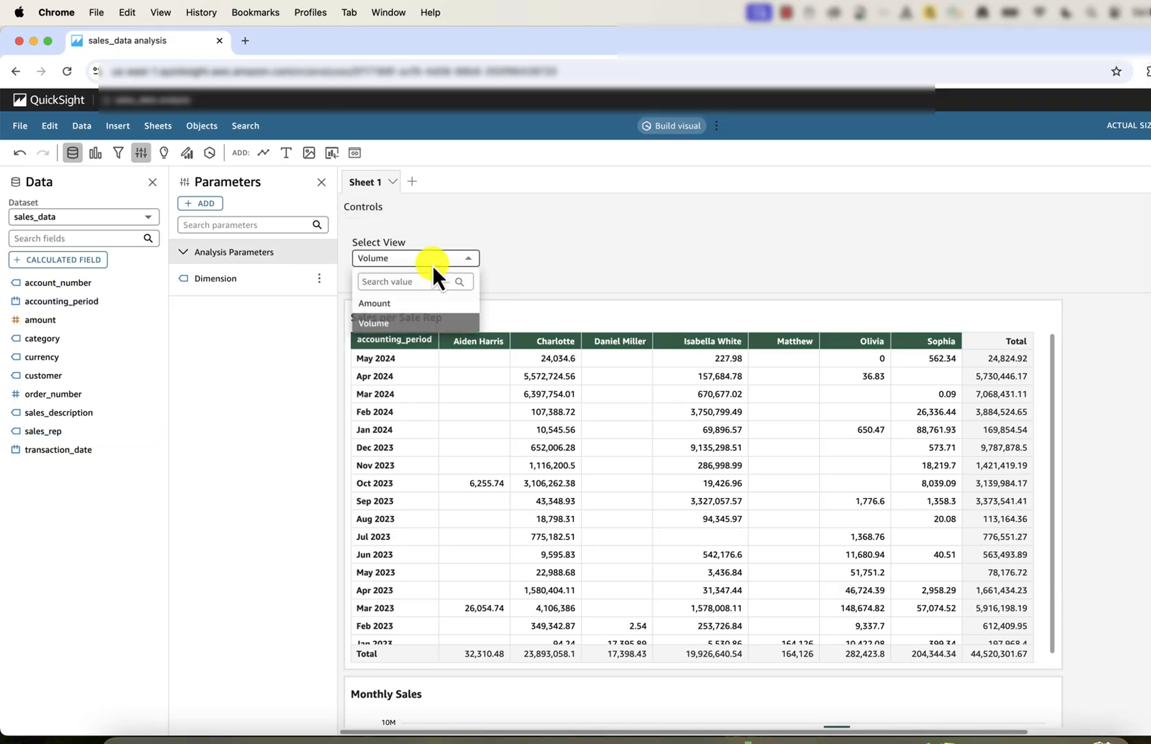
left_click(373, 303)
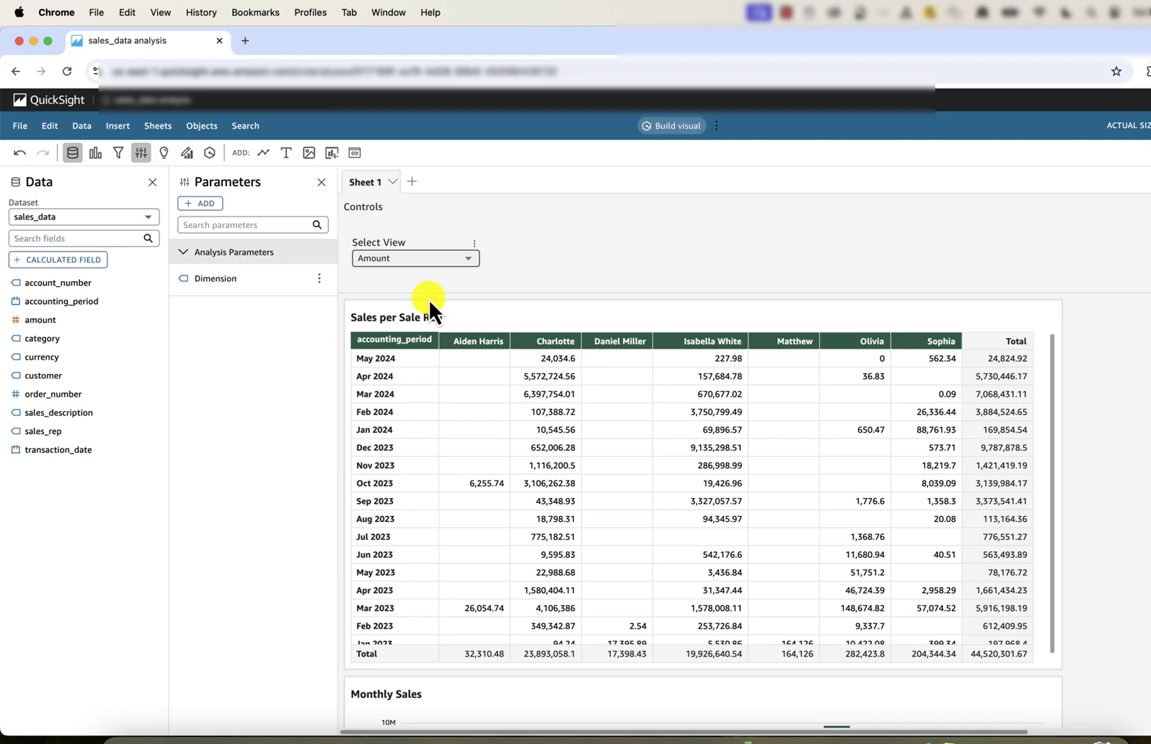
mouse_move(87, 264)
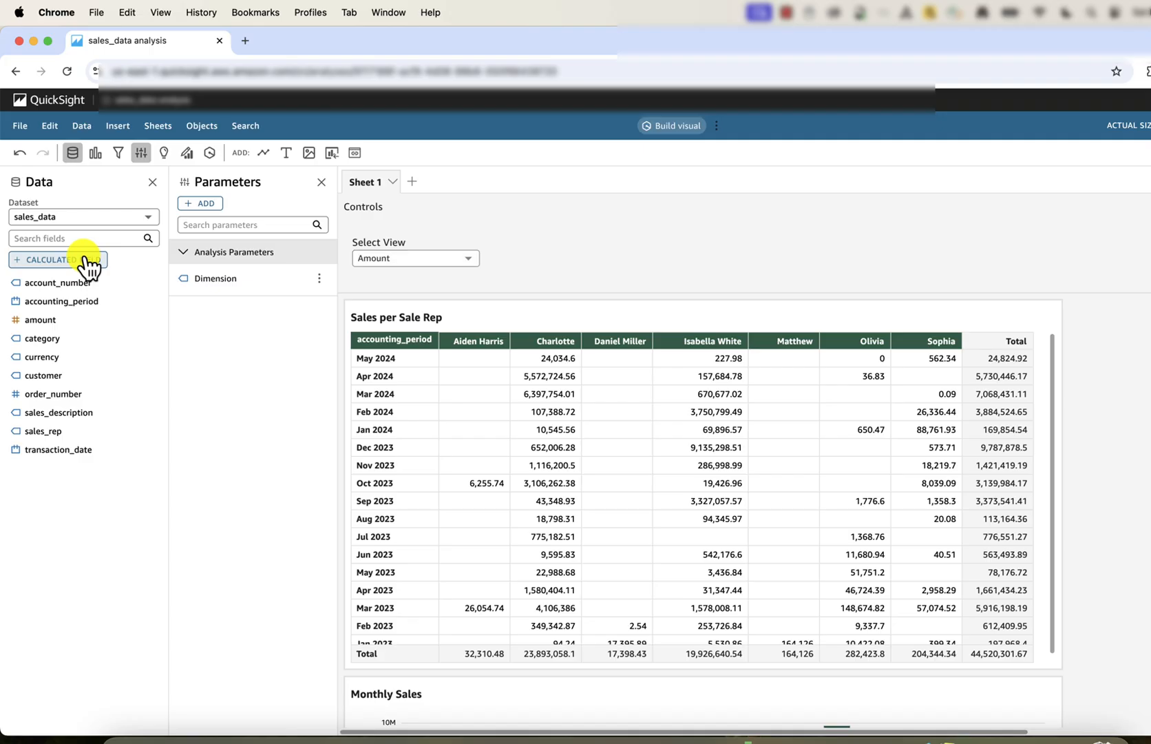
Create calculated field DynamicDimension: ifelse(${Dimension}='Amount', sum({amount}), distinct_count({order_number})).
left_click(57, 259)
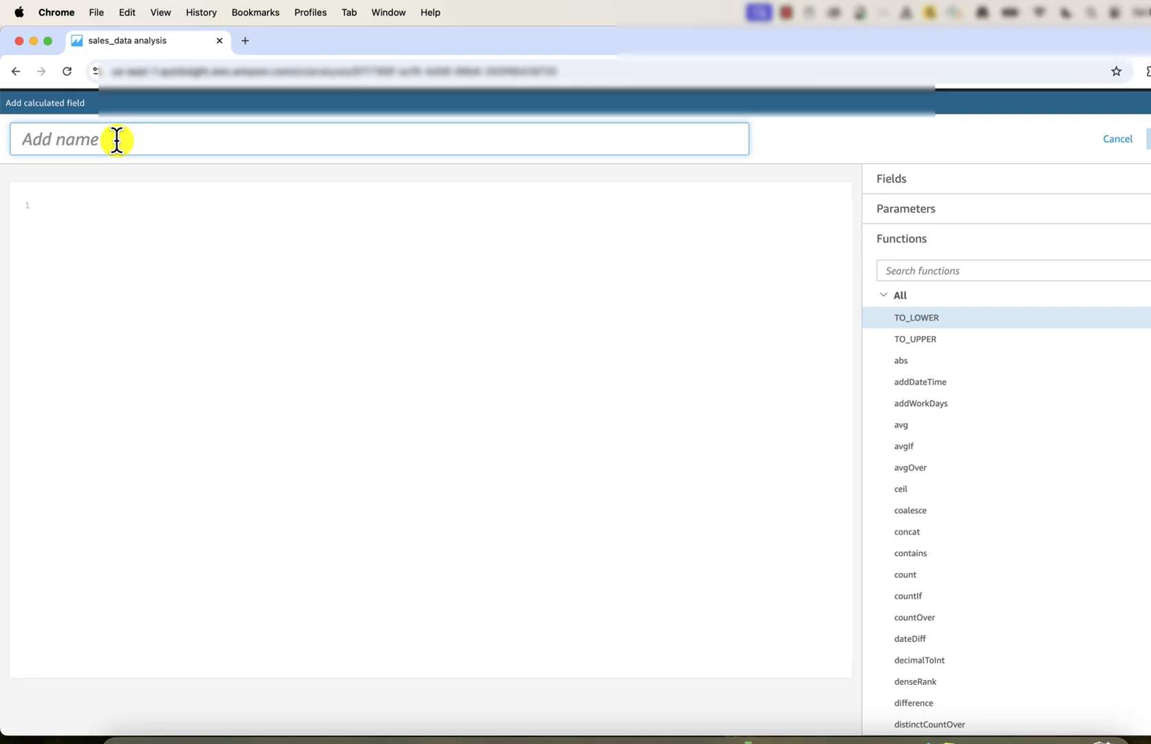
type("DynamicDimension")
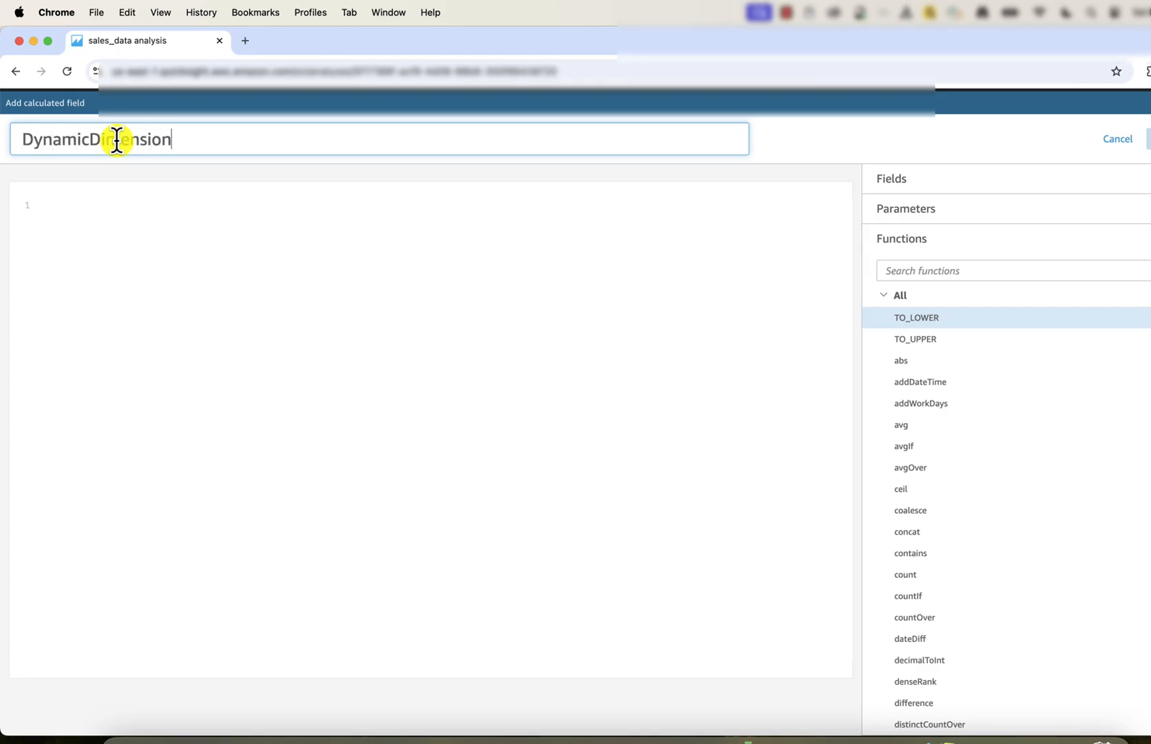
type("ifelse()")
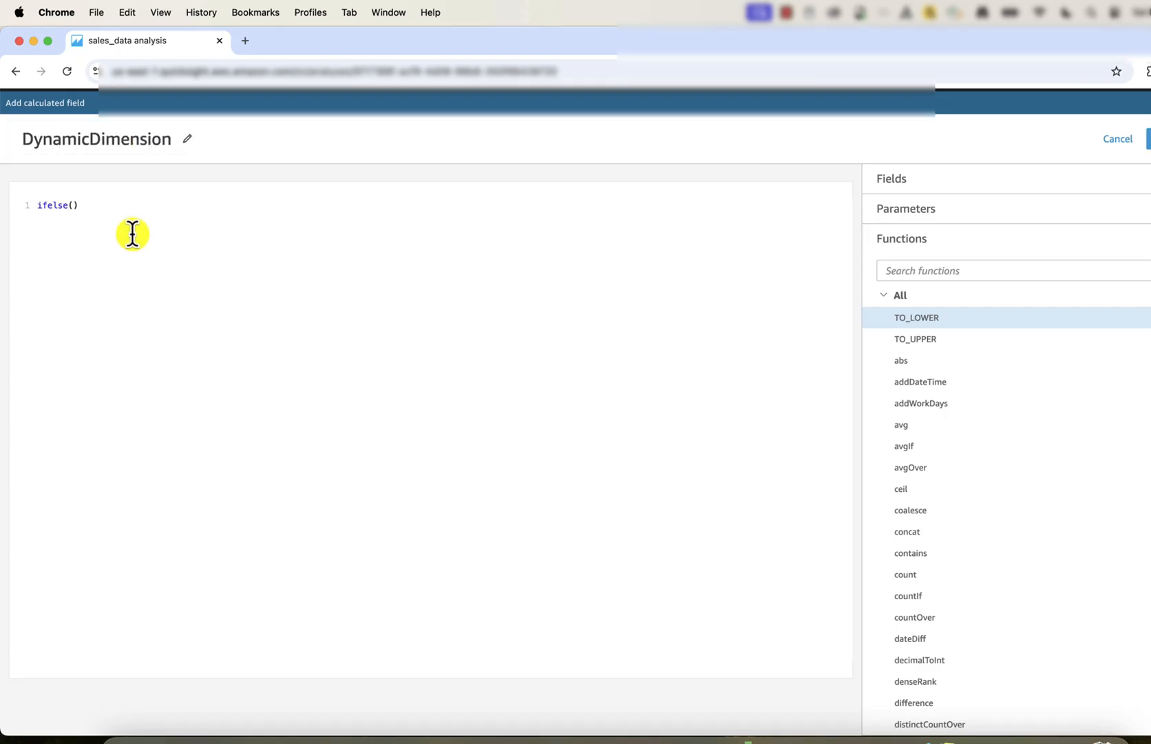
left_click(906, 208)
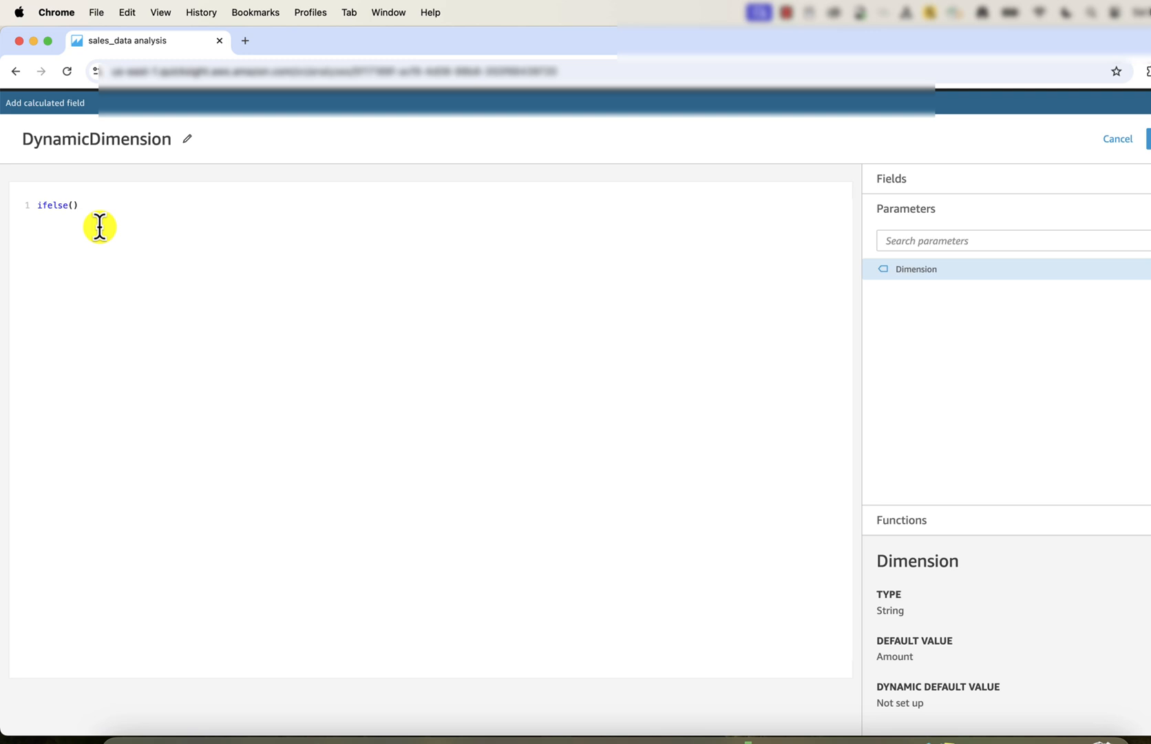
type("${Dimension}")
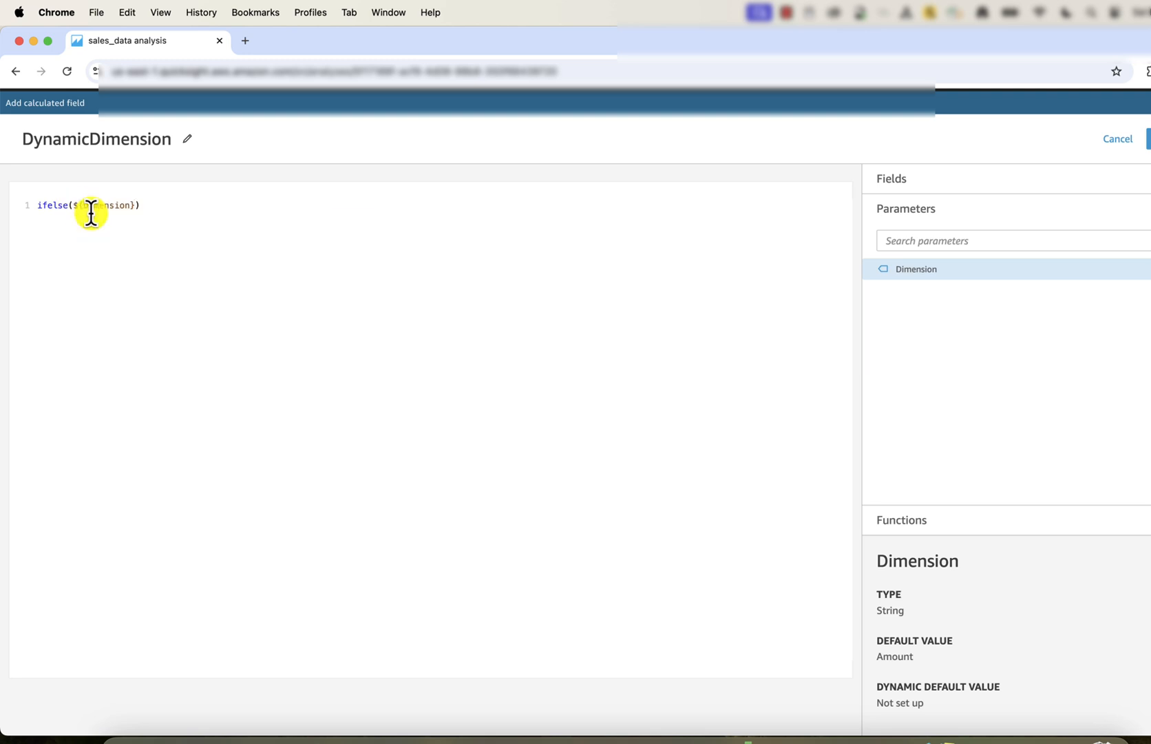
type("='Amount',")
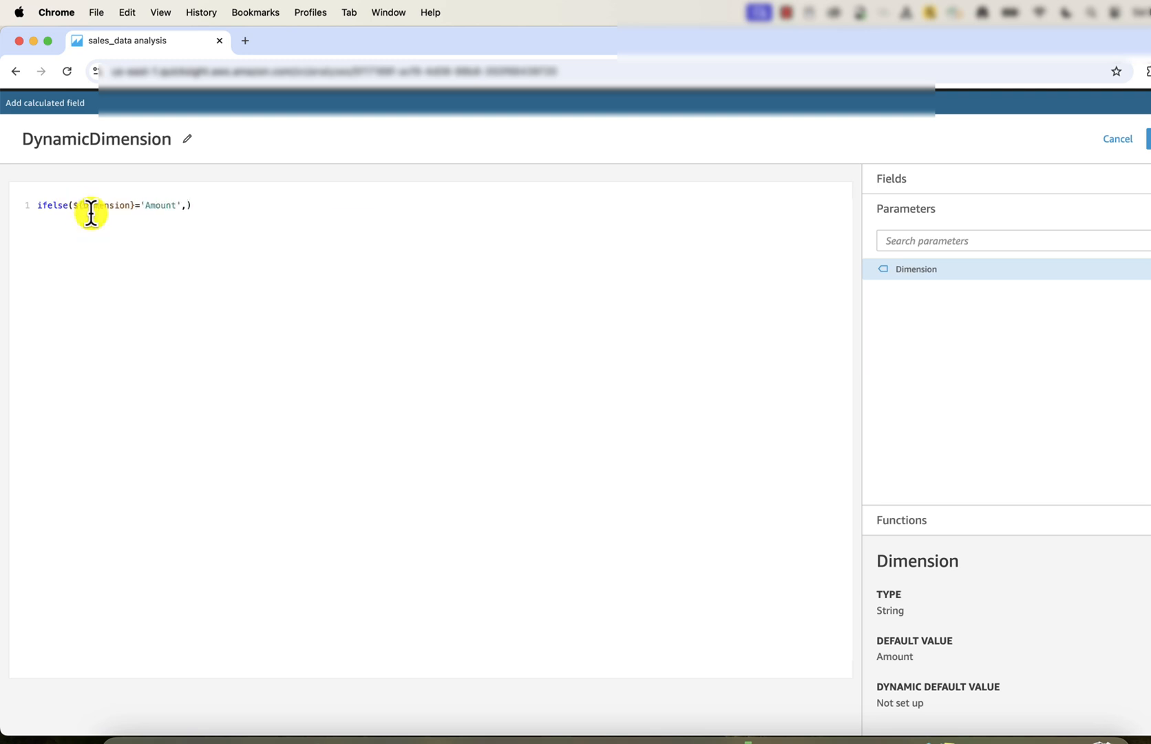
type("sum(a")
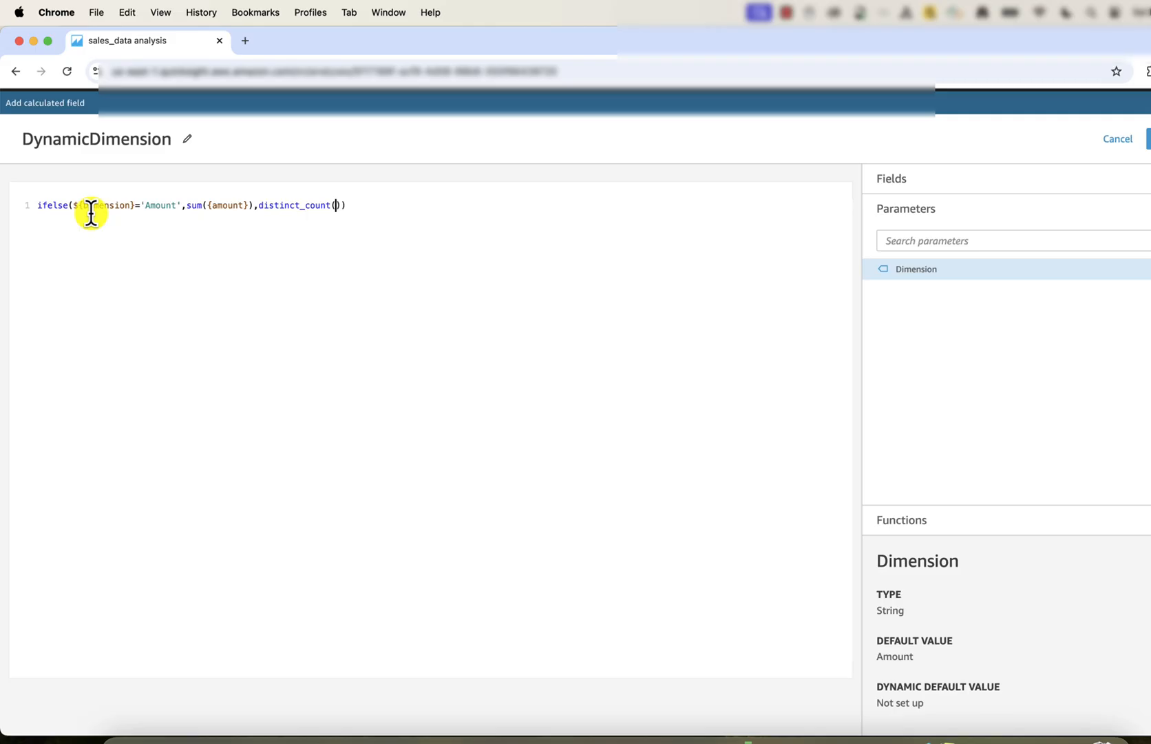
type("{order_number}")
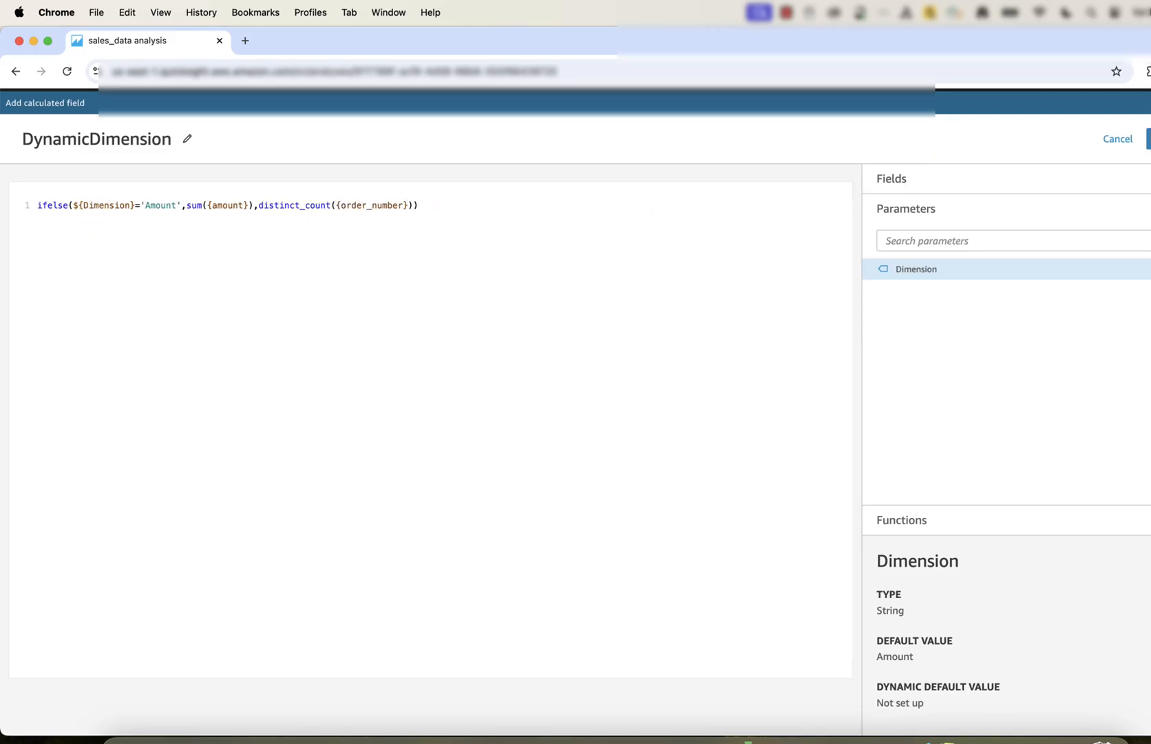
mouse_move(566, 266)
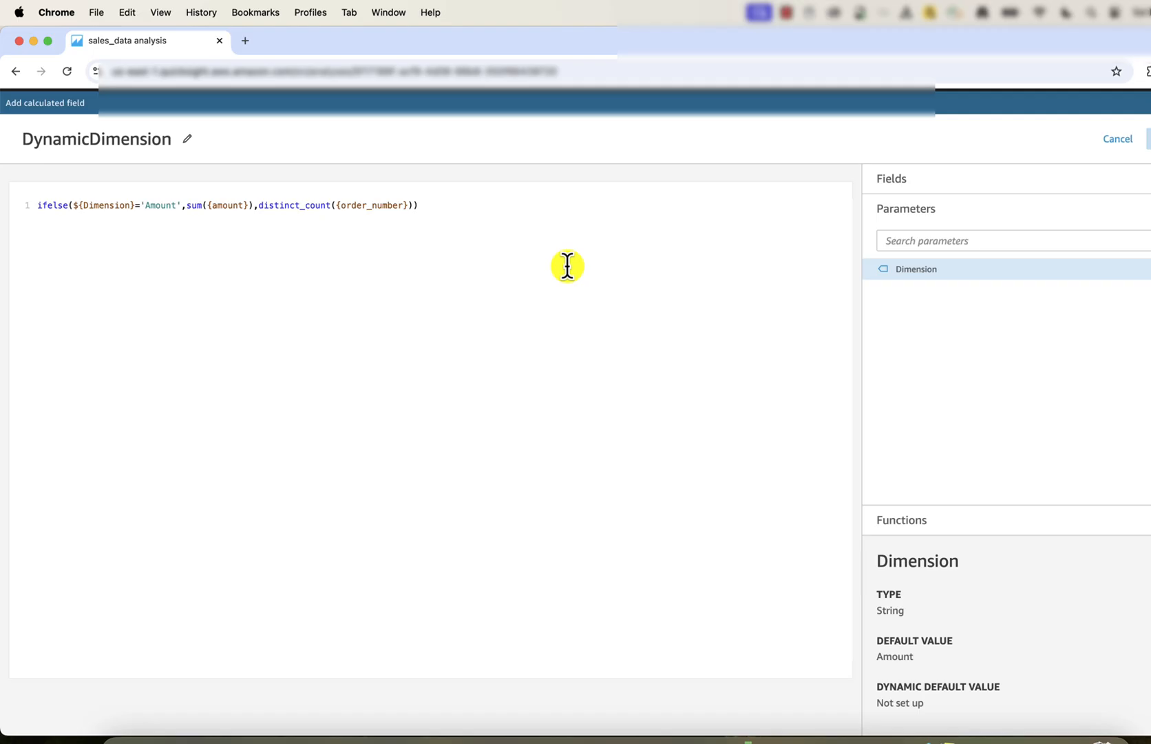
Save DynamicDimension and replace amount (Sum) with it in the pivot table and bar chart.
left_click(1119, 139)
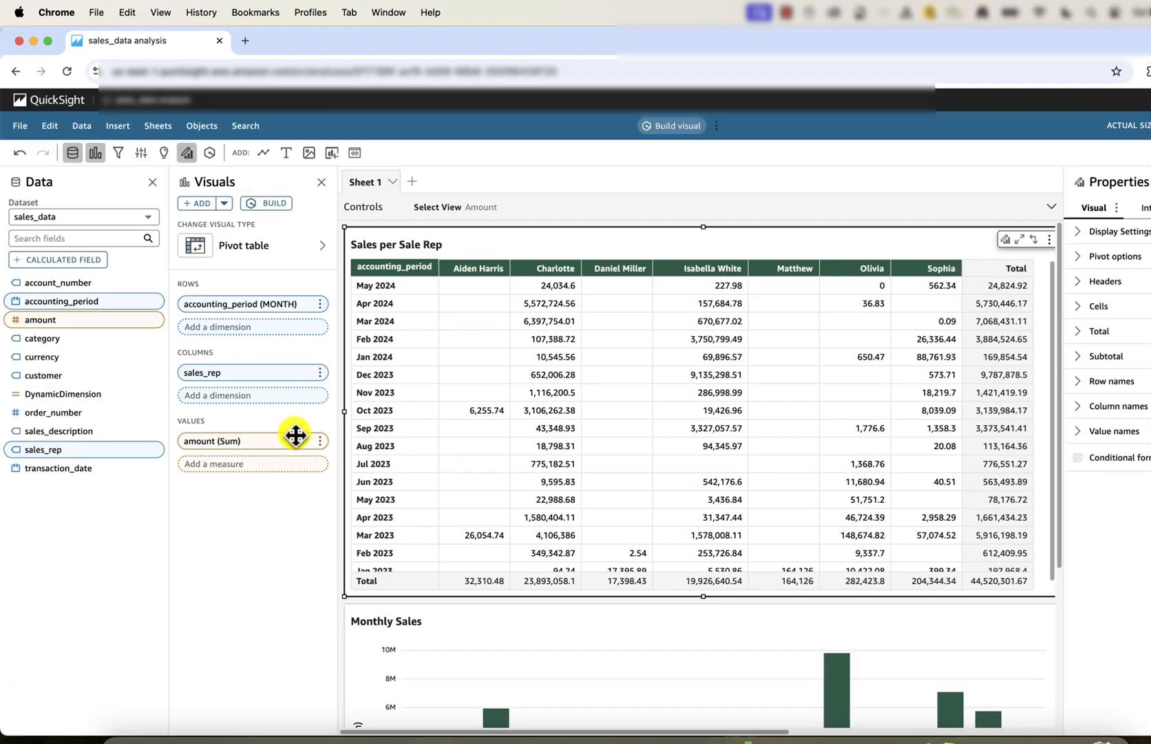
left_click(318, 441)
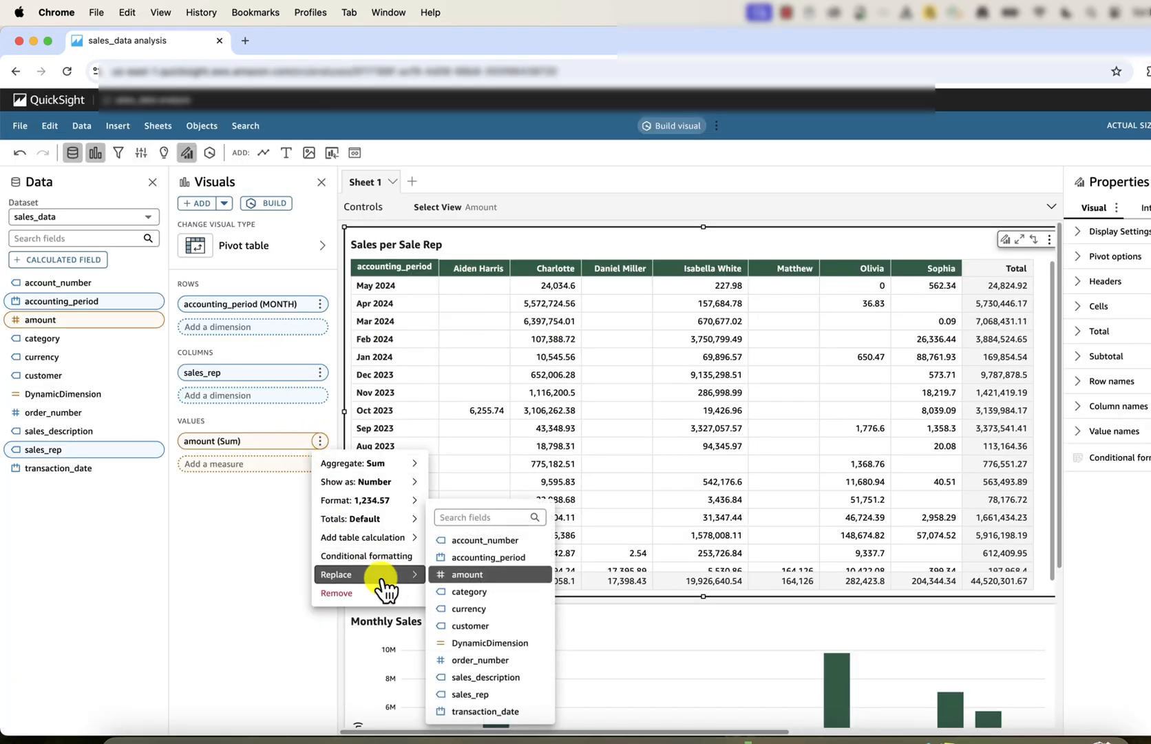
mouse_move(489, 642)
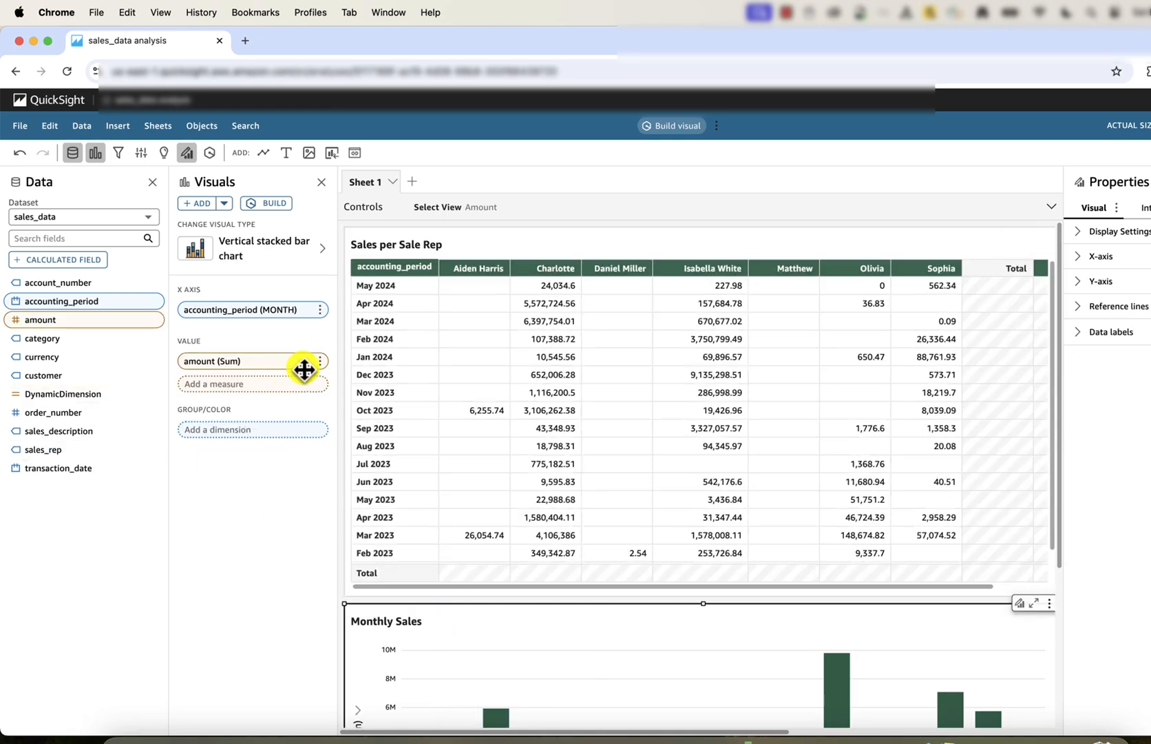
left_click(319, 360)
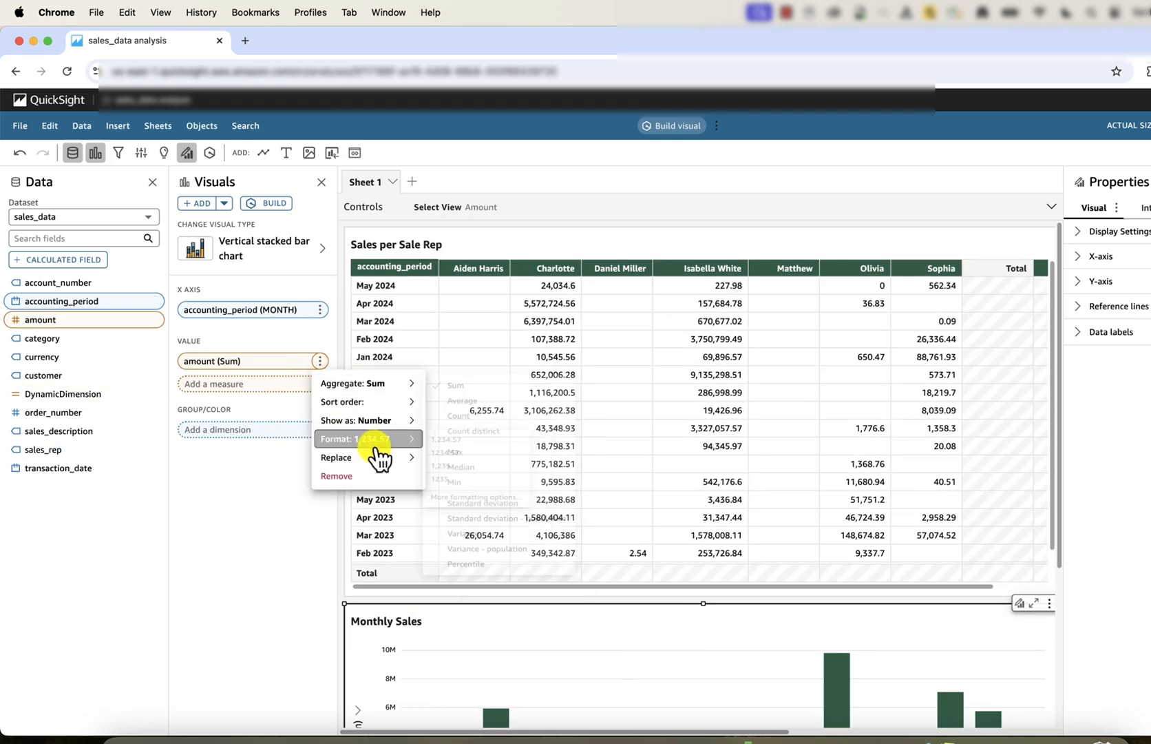
left_click(336, 457)
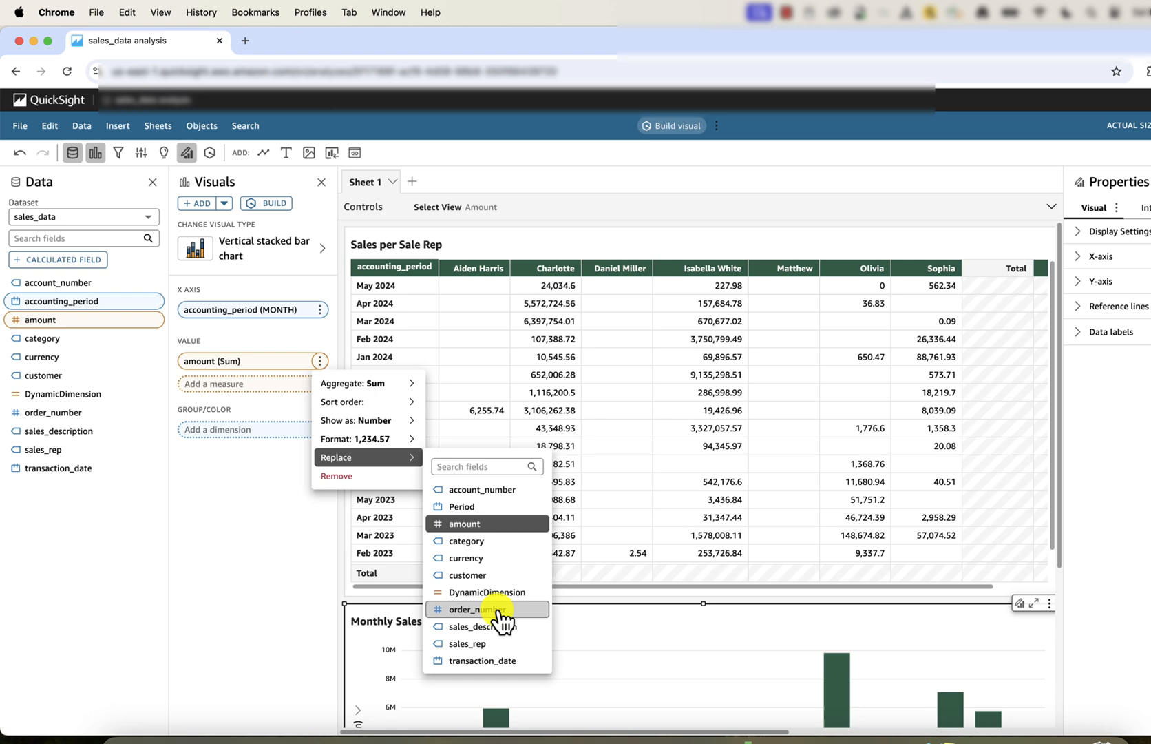
left_click(488, 592)
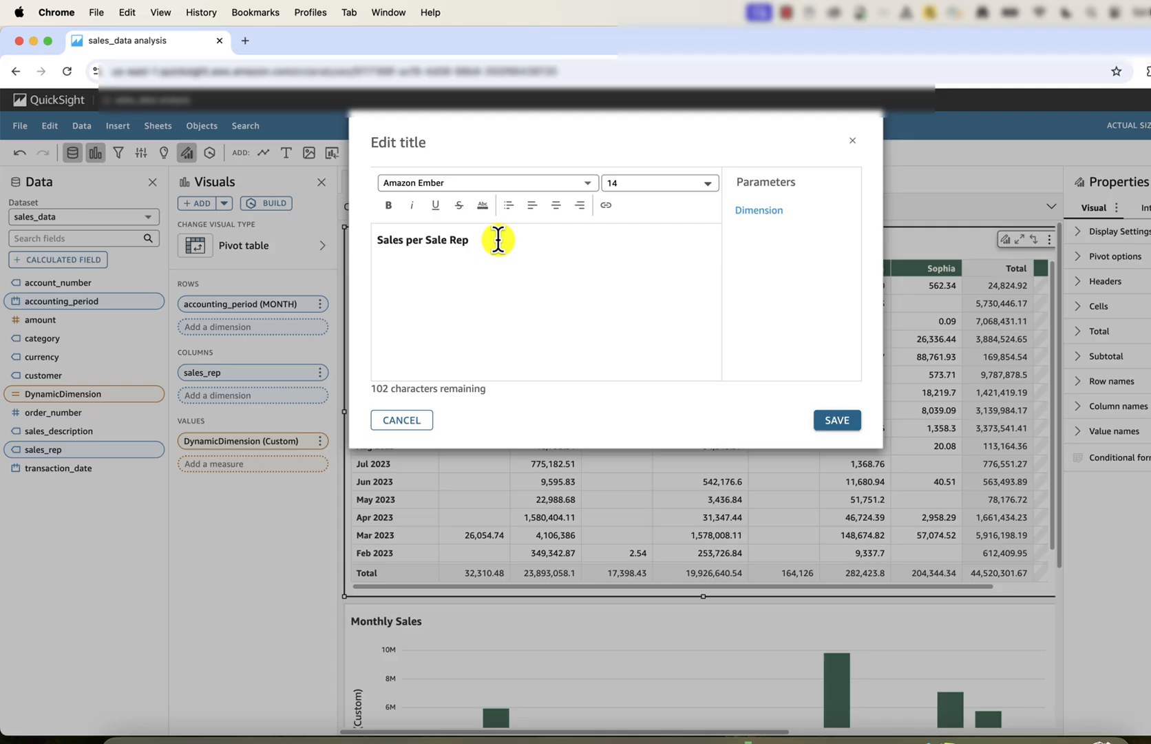
Retitle the pivot table 'Sales per Sale Rep by <Dimension>' and begin editing the Monthly Sales title.
type("b")
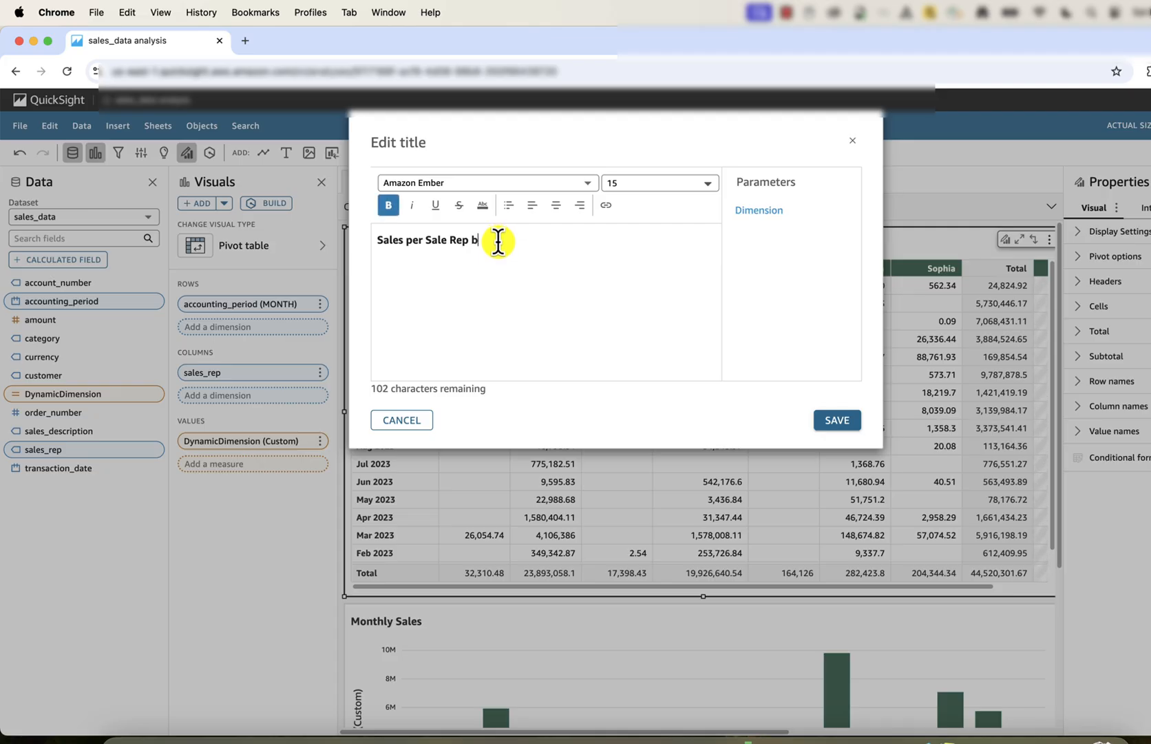
type("y")
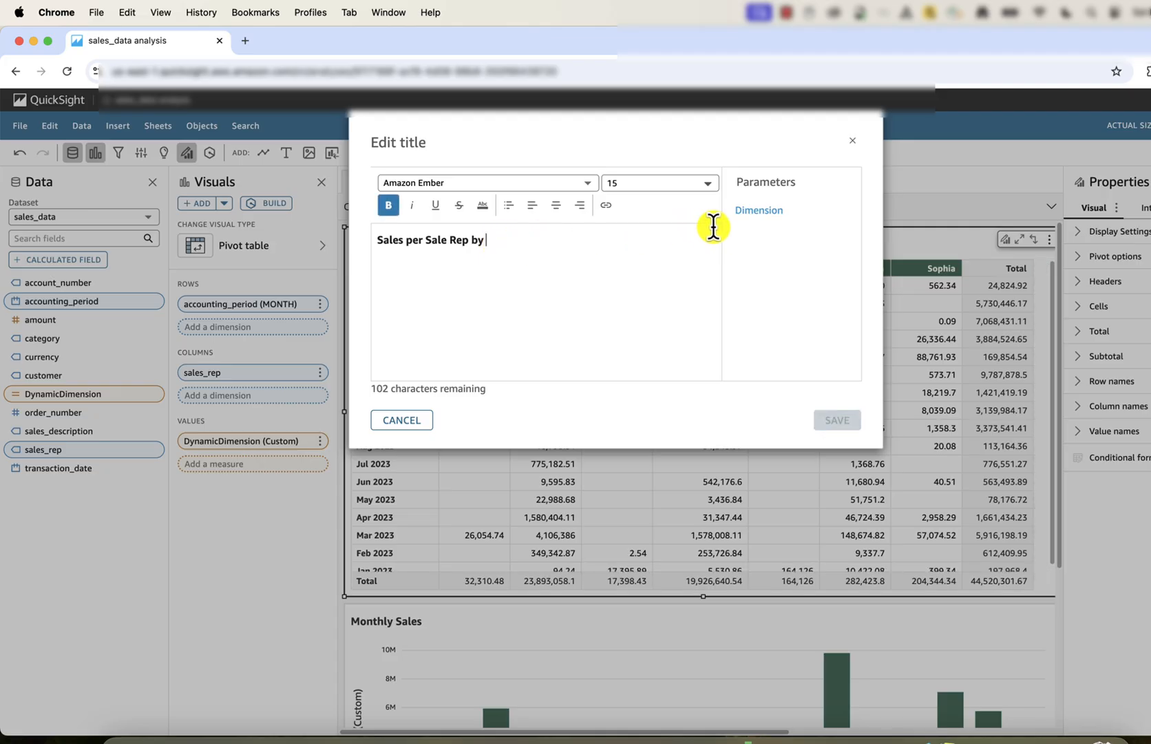
left_click(759, 210)
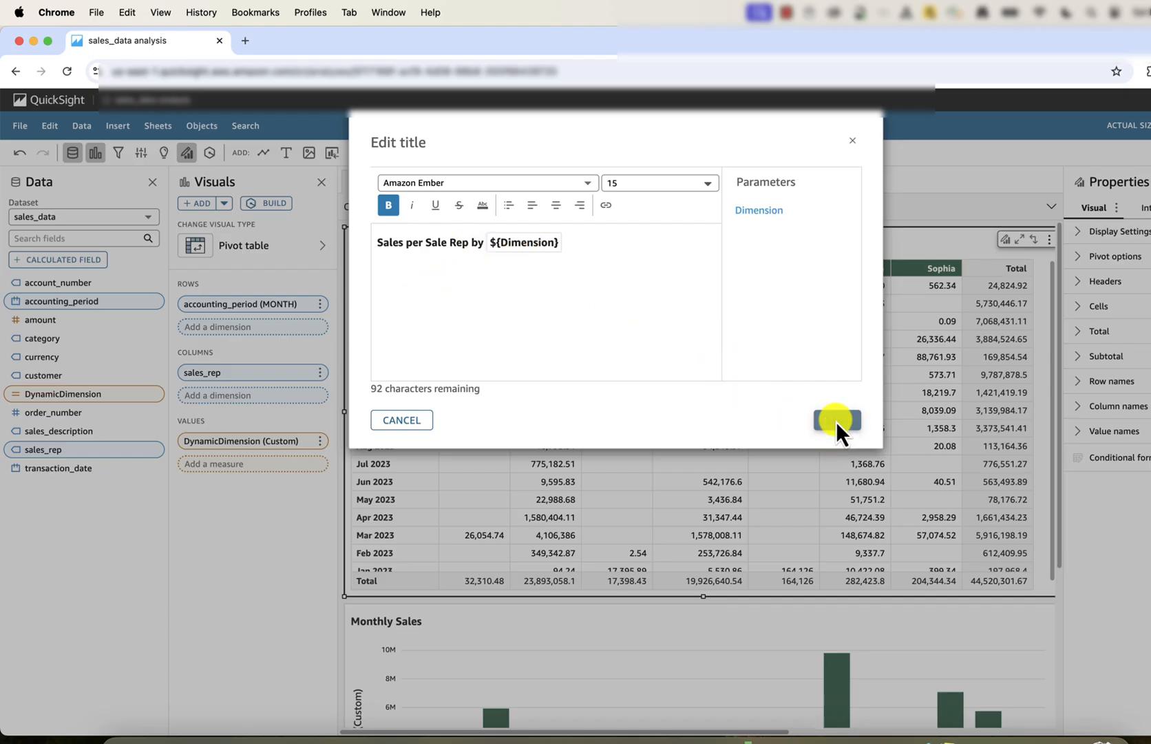
left_click(837, 420)
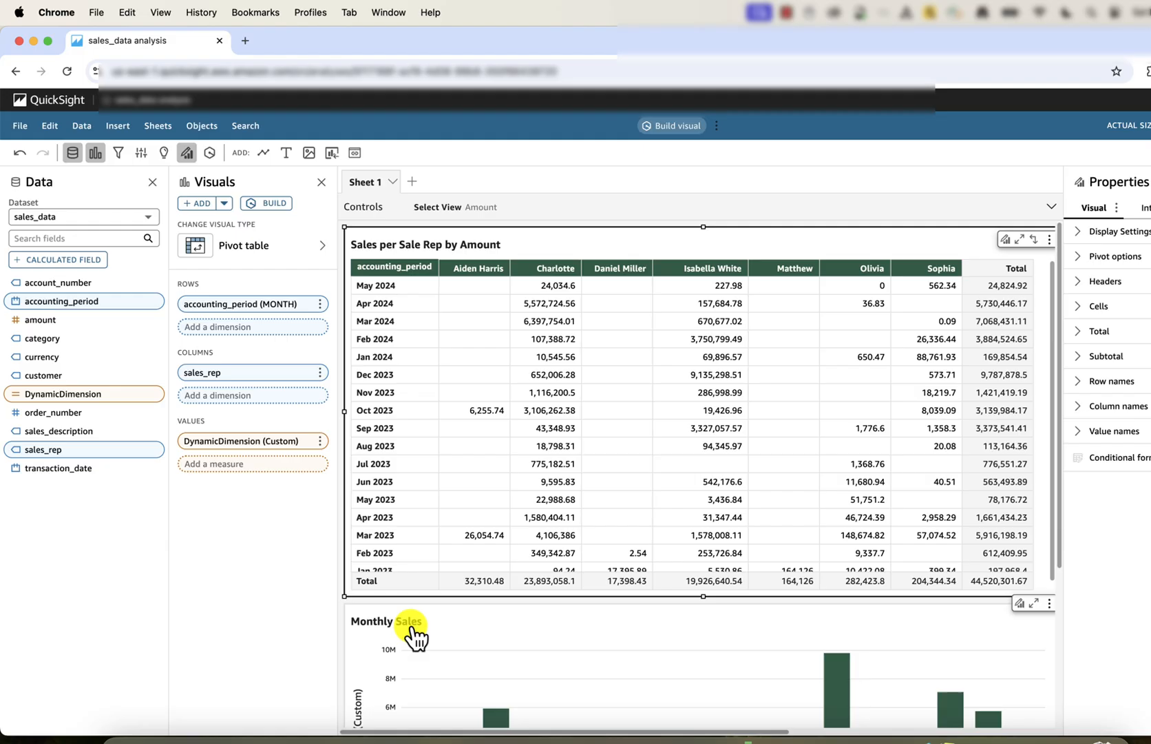
double_click(385, 621)
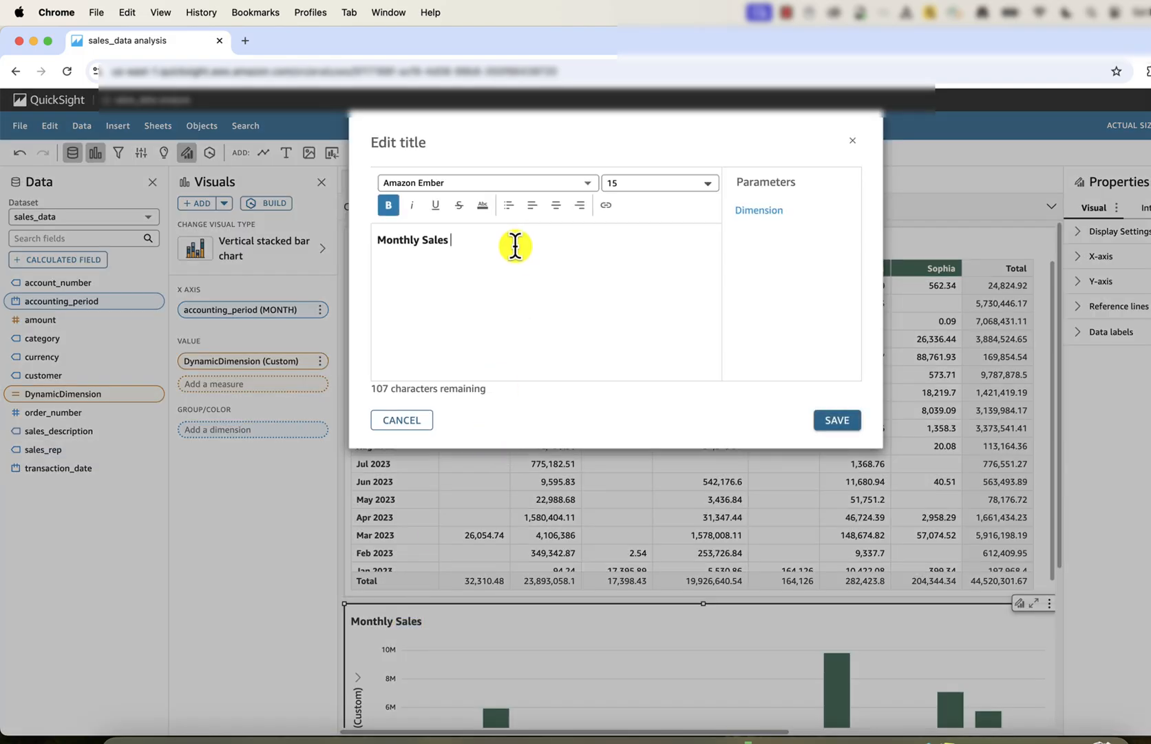